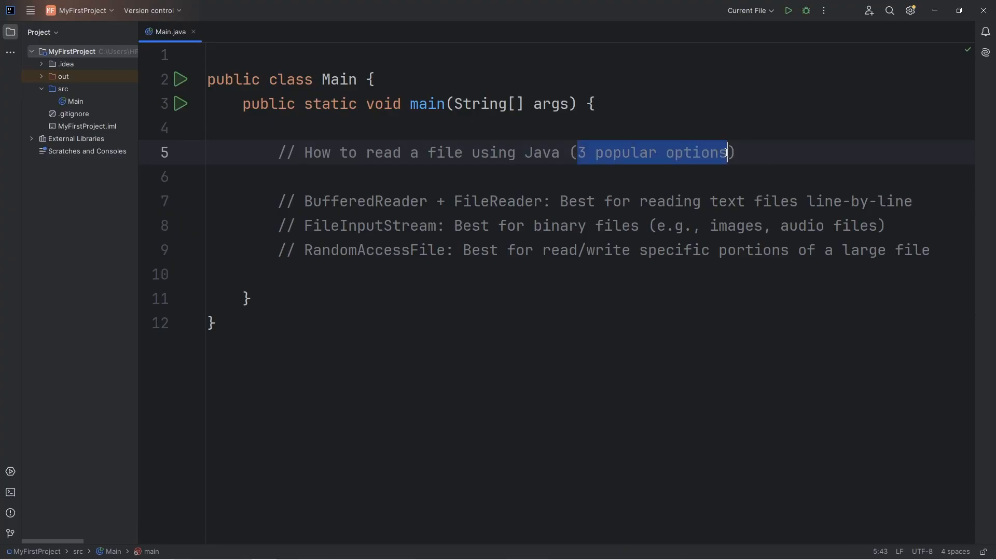
# Highlight BufferedReader, FileReader and line-by-line in the first option comment.
pyautogui.click(734, 152)
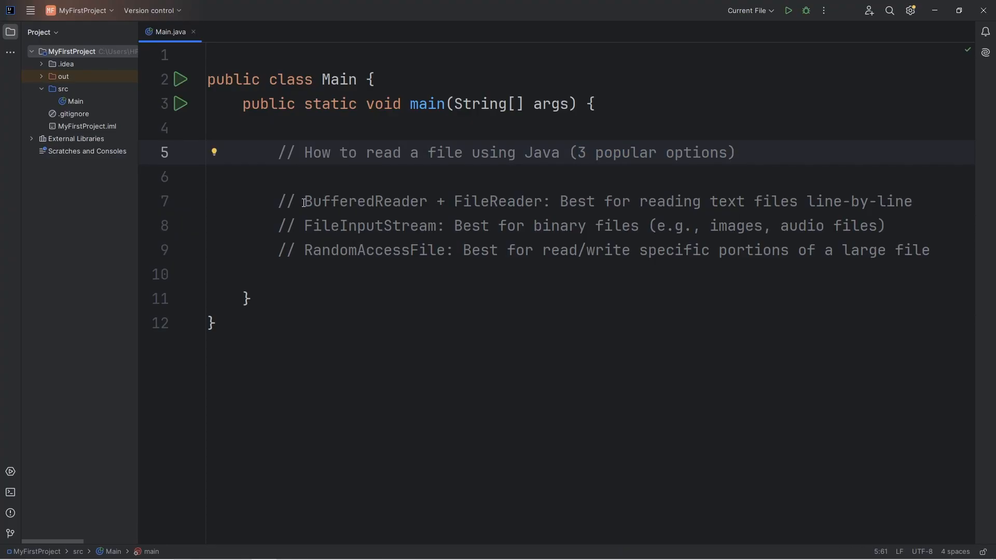
pyautogui.doubleClick(366, 201)
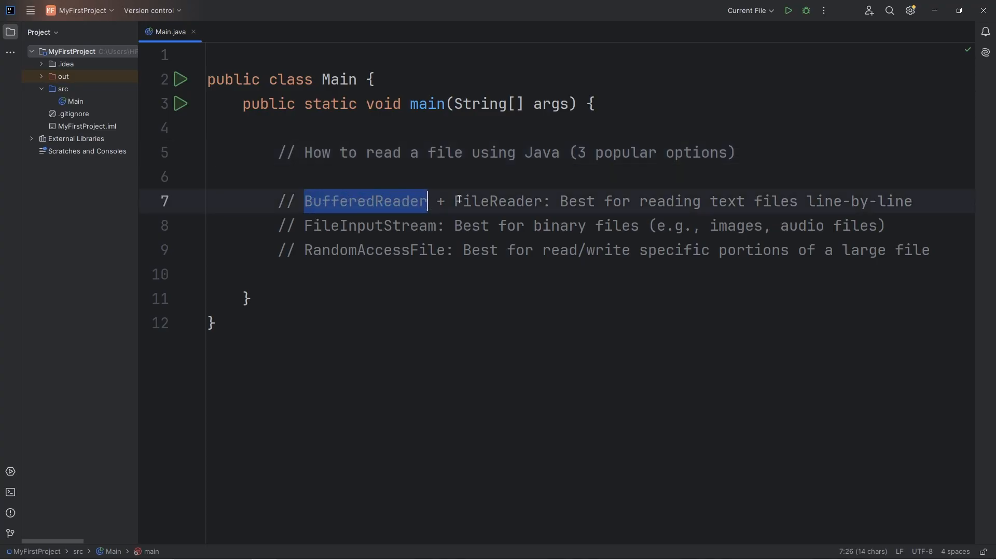
pyautogui.doubleClick(498, 201)
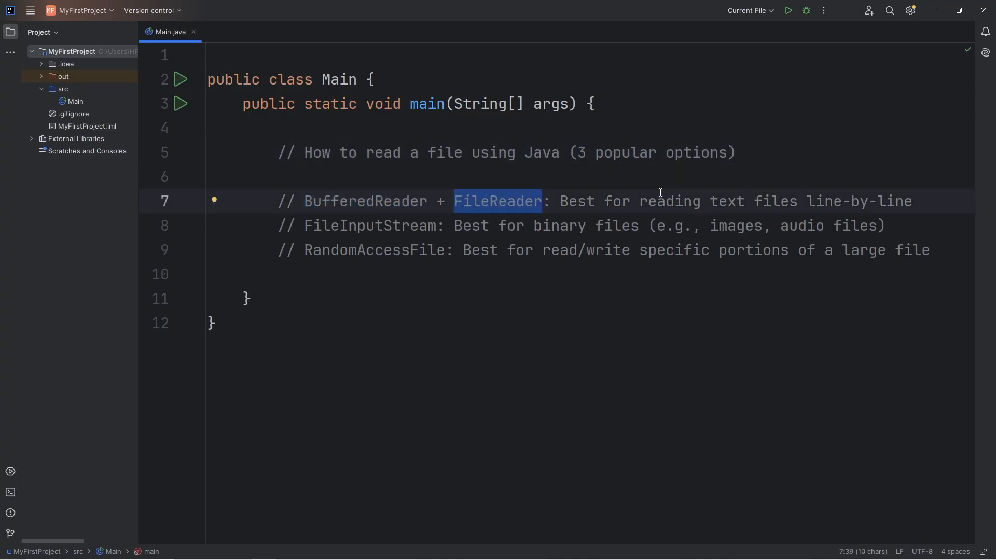
pyautogui.click(711, 201)
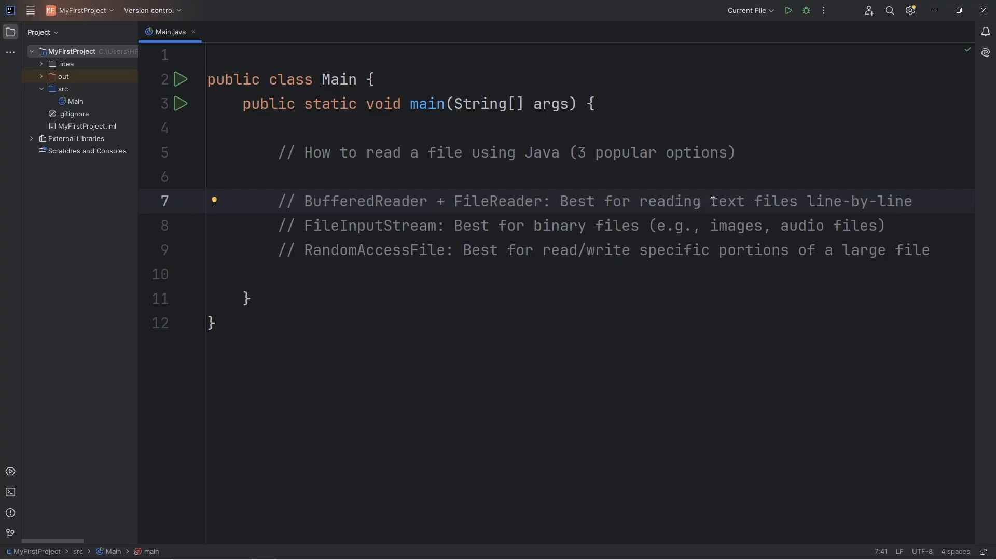
pyautogui.doubleClick(860, 201)
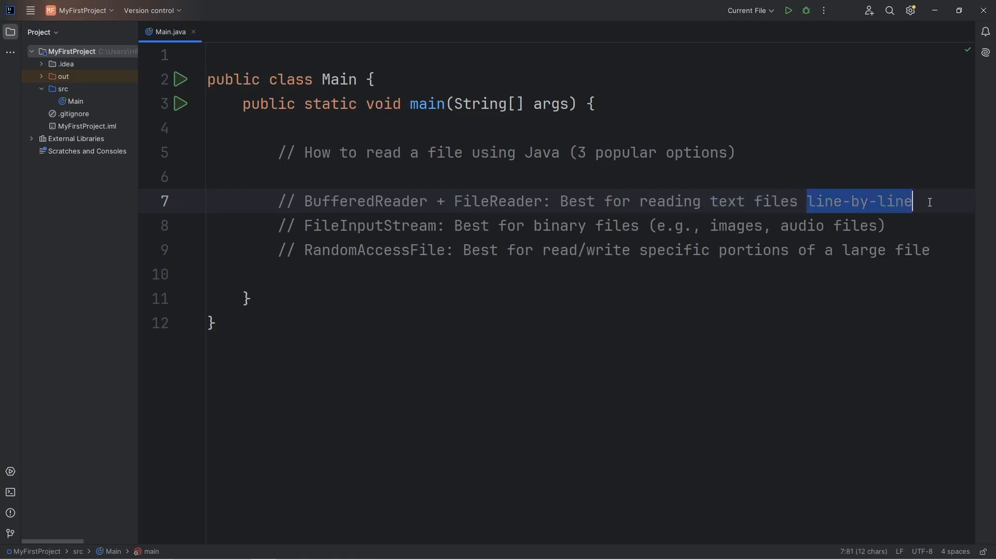
pyautogui.doubleClick(365, 201)
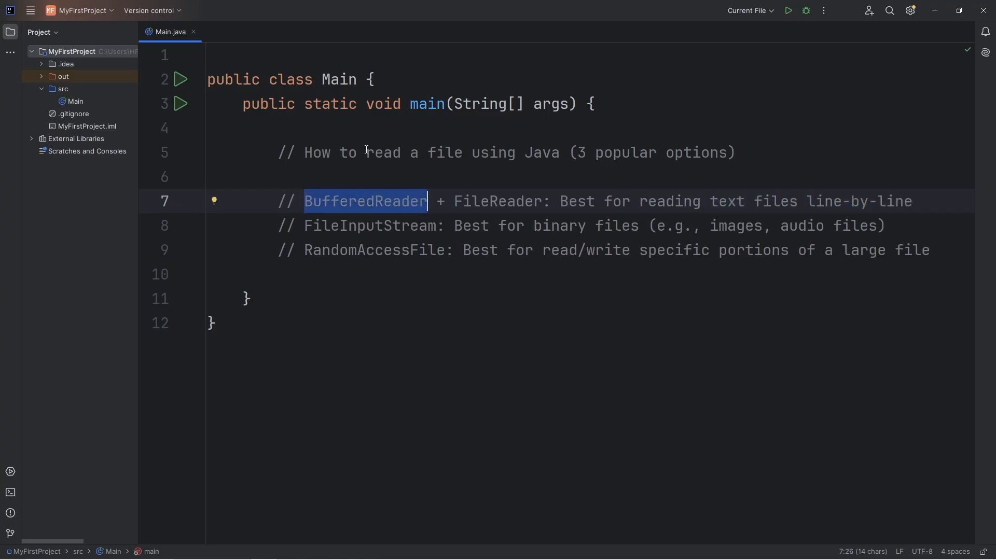
pyautogui.moveTo(281, 118)
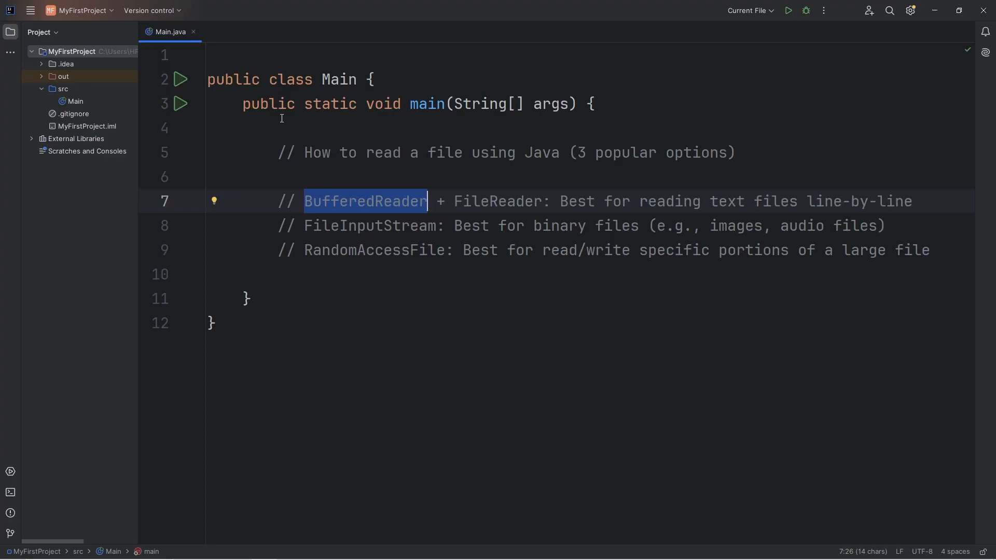
pyautogui.moveTo(439, 160)
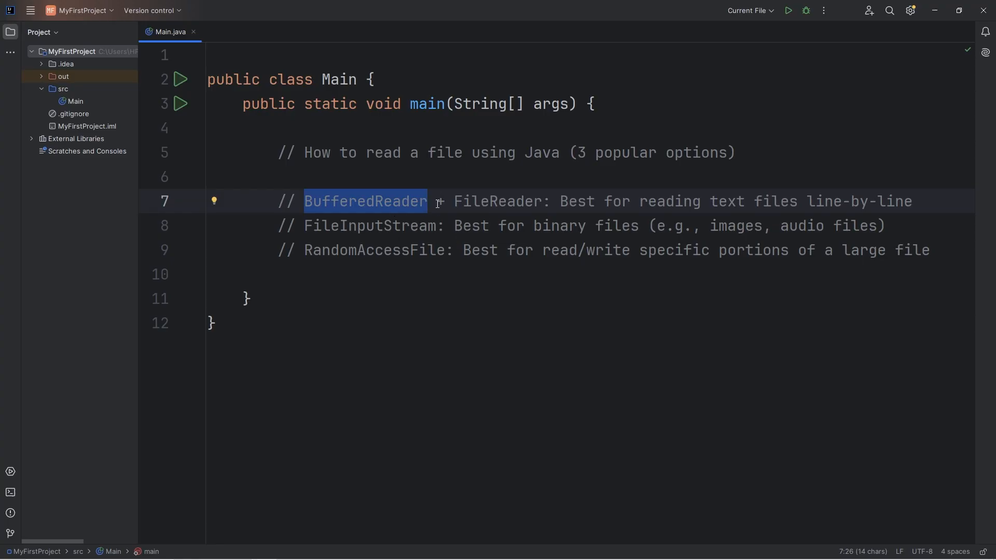
pyautogui.doubleClick(498, 201)
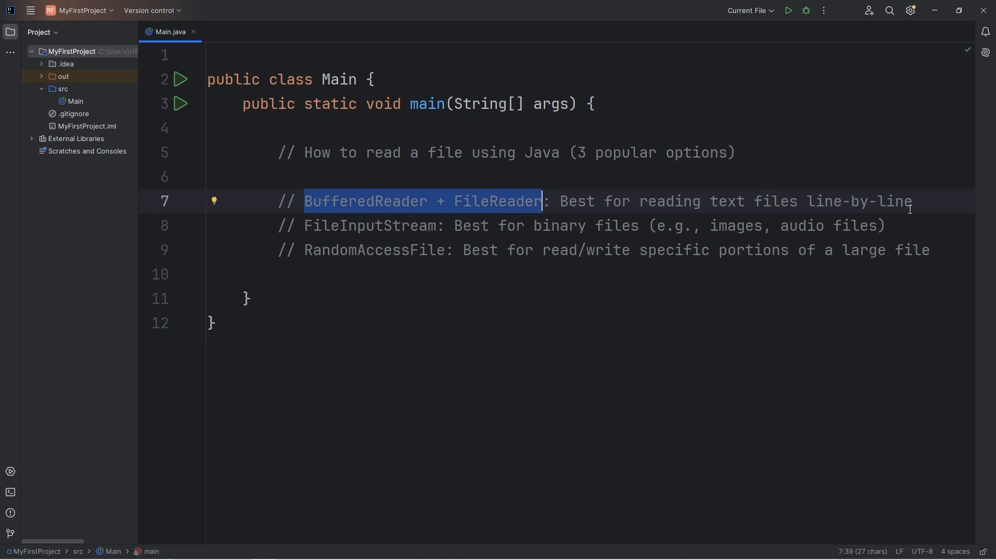
# Highlight binary files, audio files and RandomAccessFile, then create a desktop text document.
pyautogui.doubleClick(370, 226)
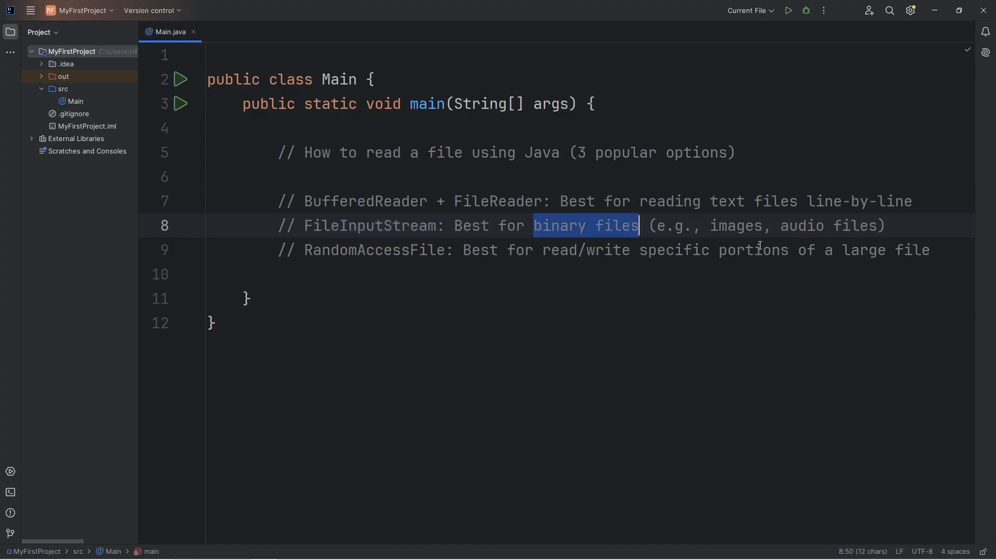
pyautogui.doubleClick(803, 225)
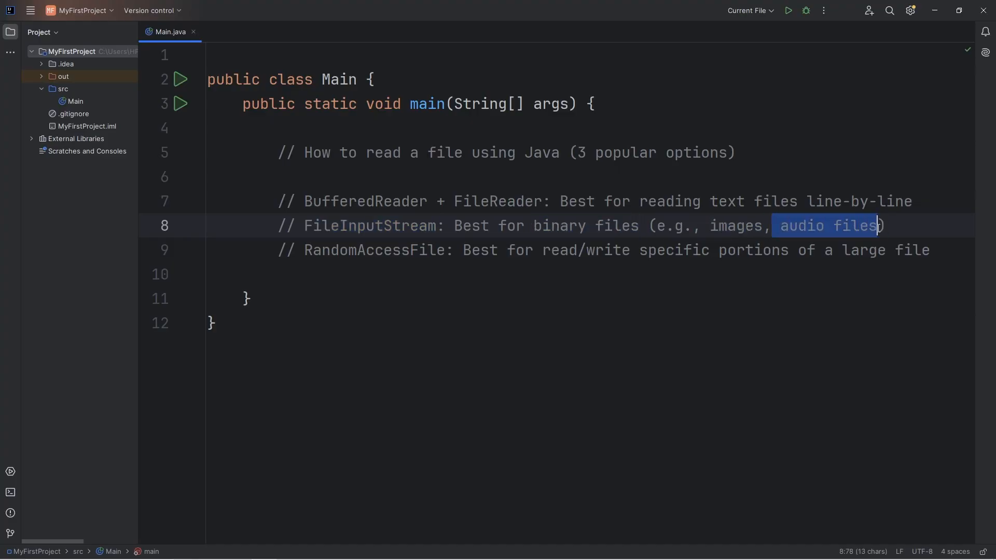
pyautogui.doubleClick(373, 250)
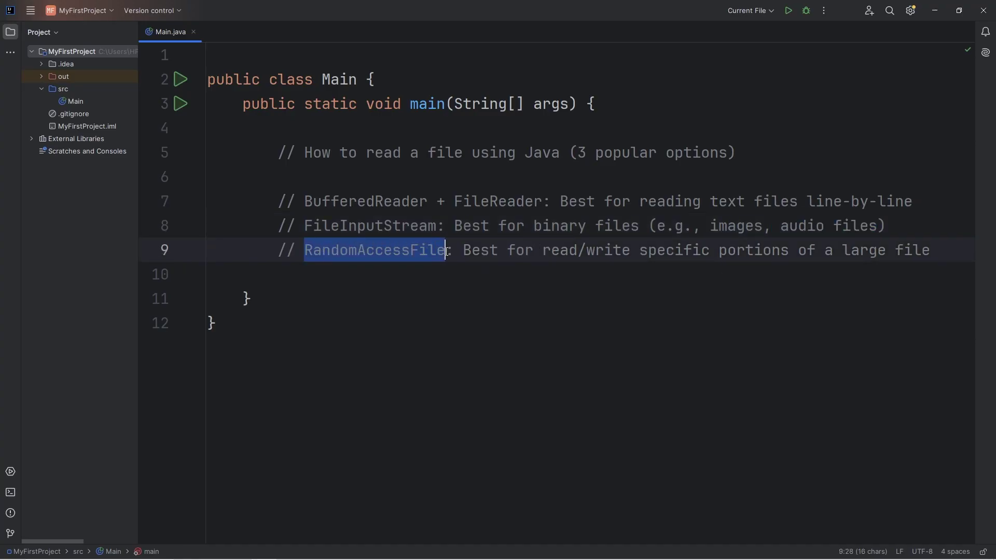
pyautogui.click(690, 250)
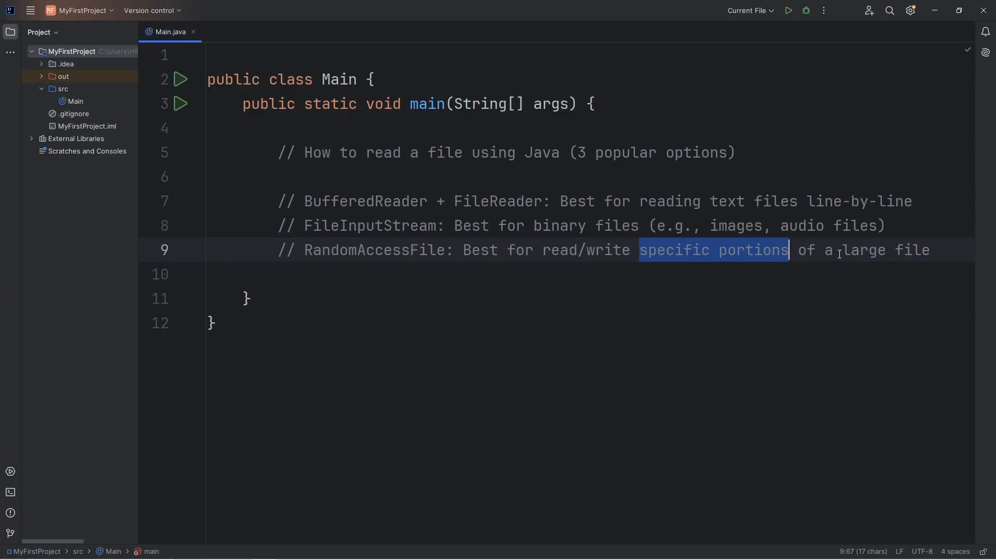
pyautogui.doubleClick(373, 250)
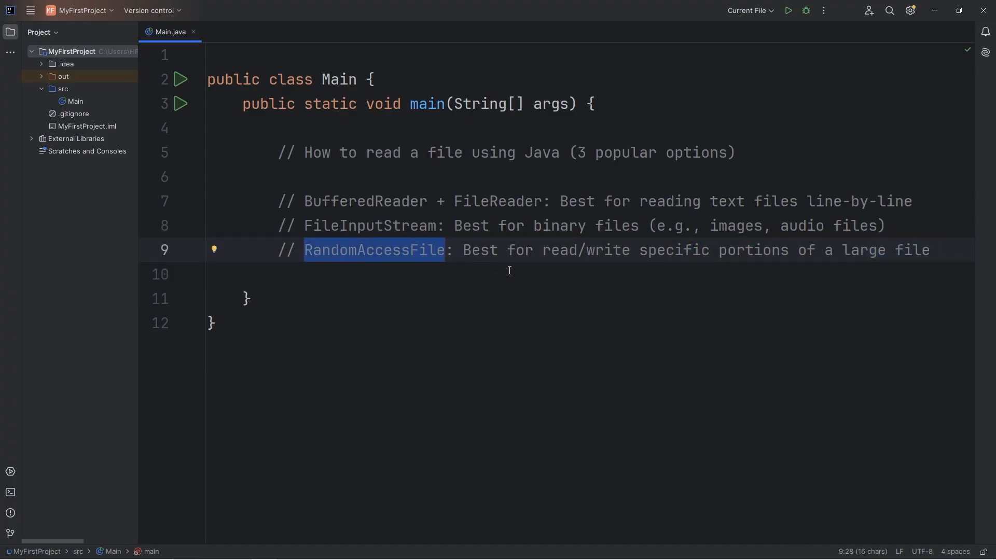
pyautogui.click(303, 201)
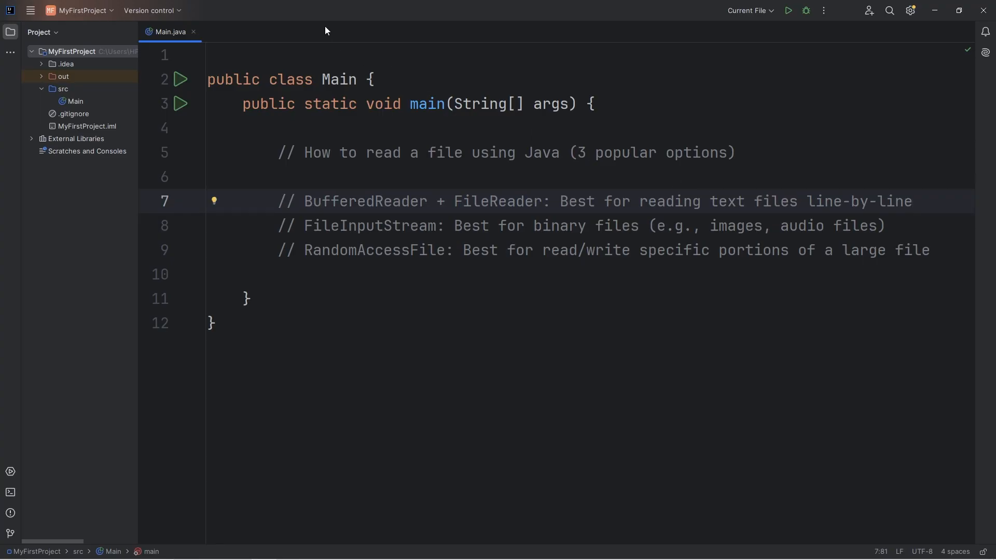
pyautogui.moveTo(234, 17)
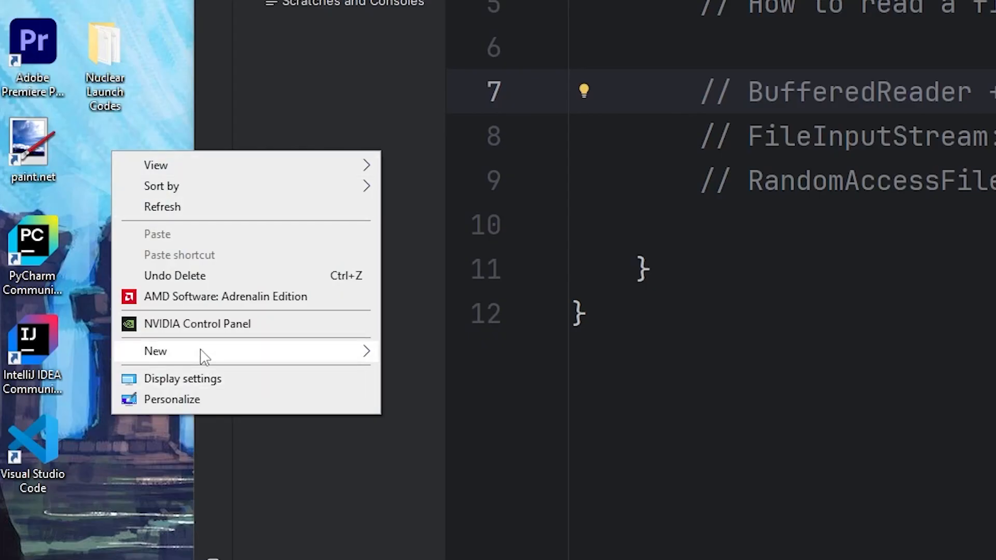
pyautogui.click(155, 352)
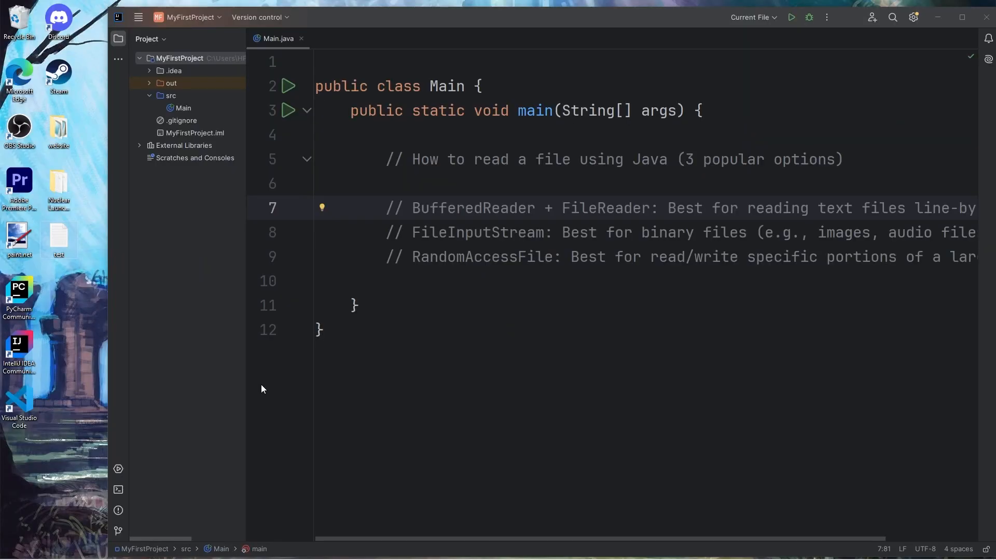
# Type four poem lines into test.txt, from 'Roses are Red' to '...EVERYWHERE!'.
pyautogui.doubleClick(58, 238)
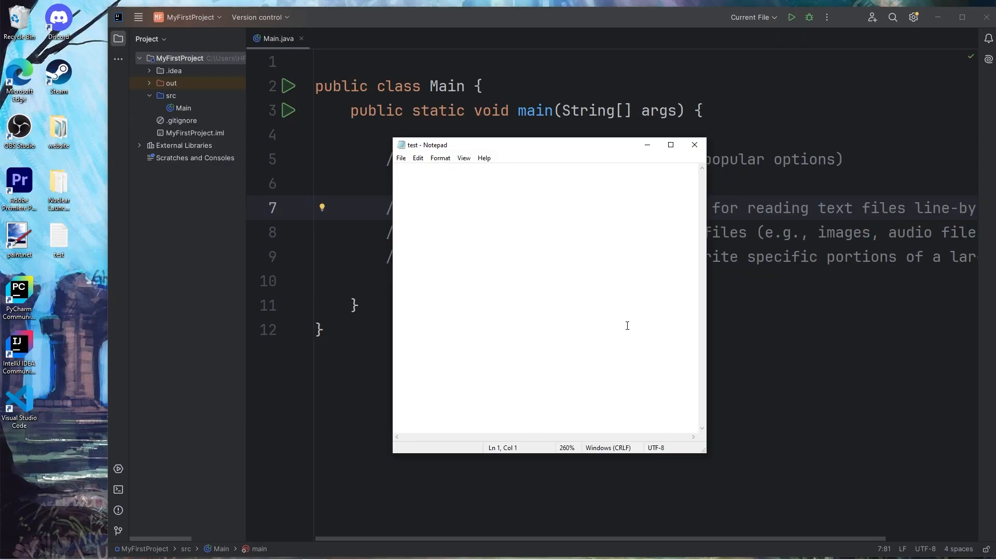
pyautogui.write('Roses a')
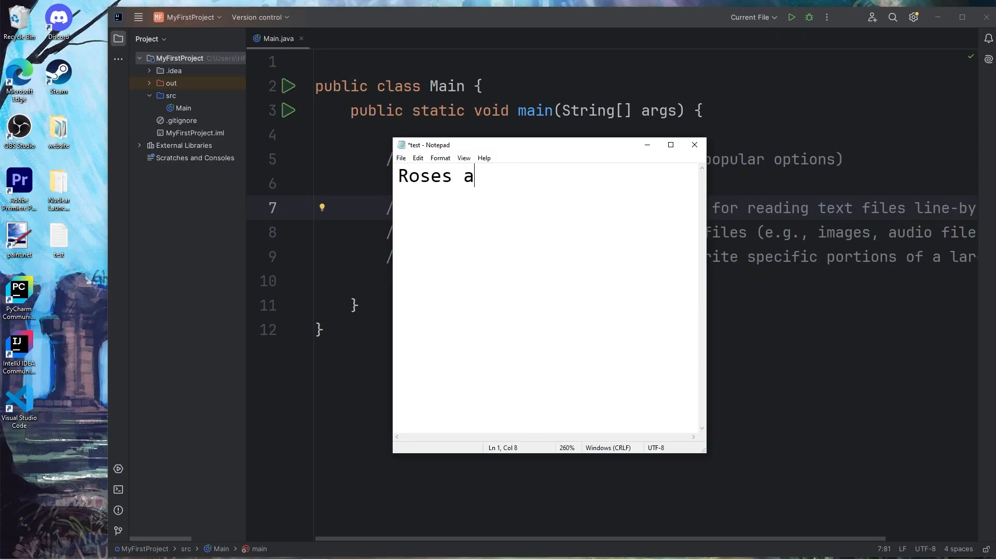
pyautogui.write('re Red')
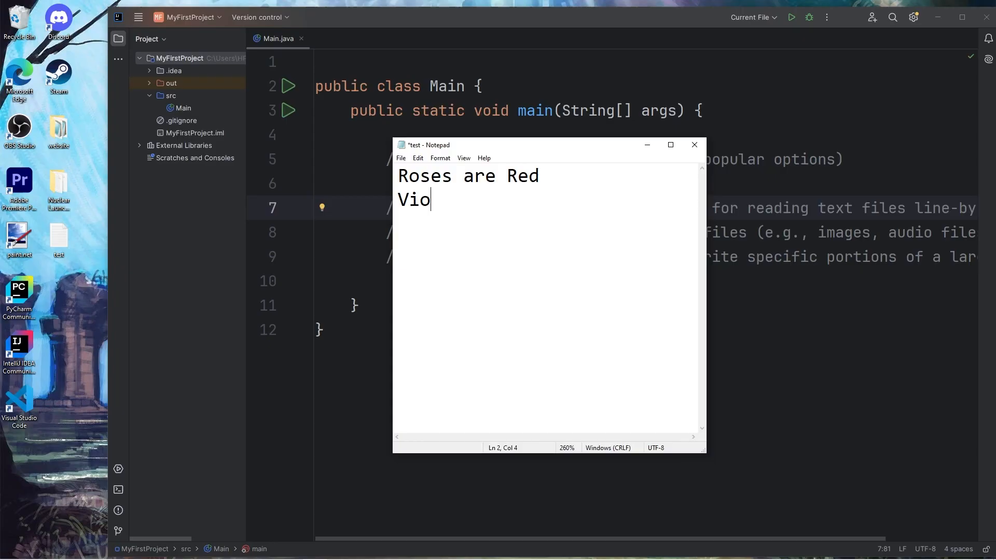
pyautogui.write('lets are Blue')
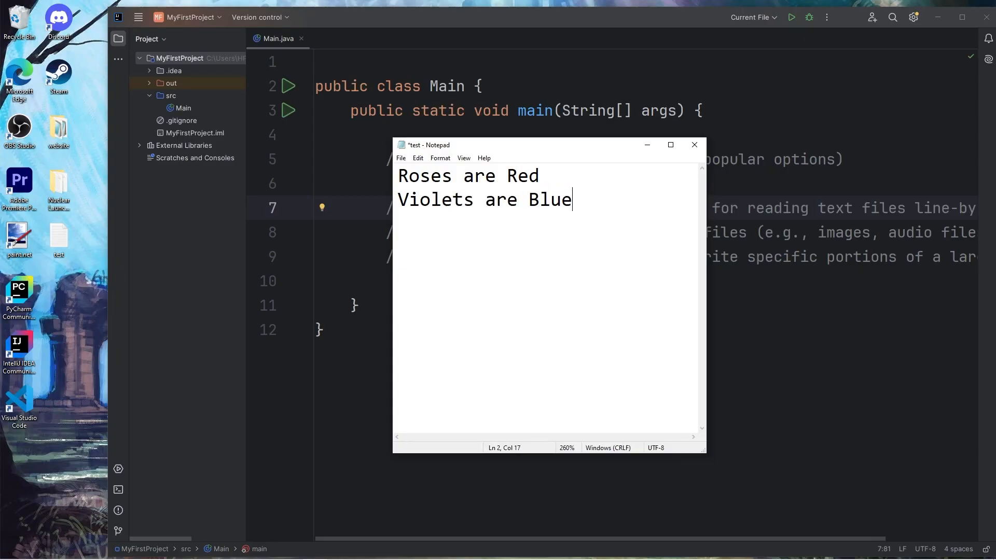
pyautogui.write('BOOTY BO')
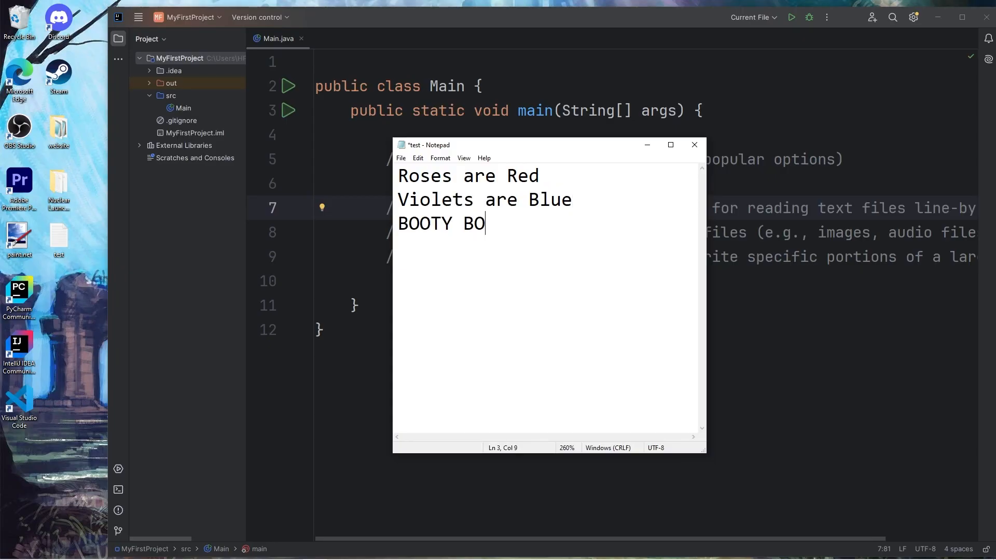
pyautogui.write('OTY BOOTY')
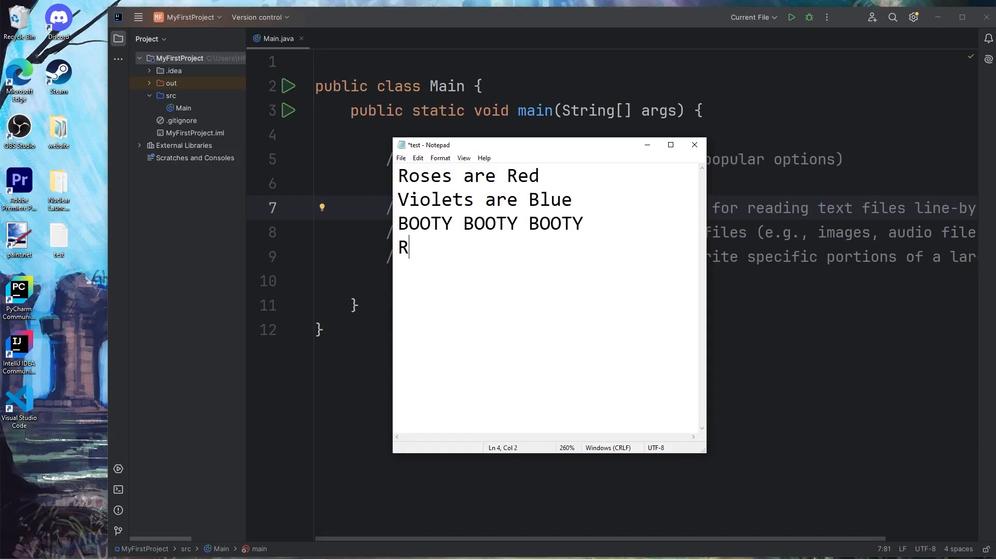
pyautogui.write("OCKIN' EVER")
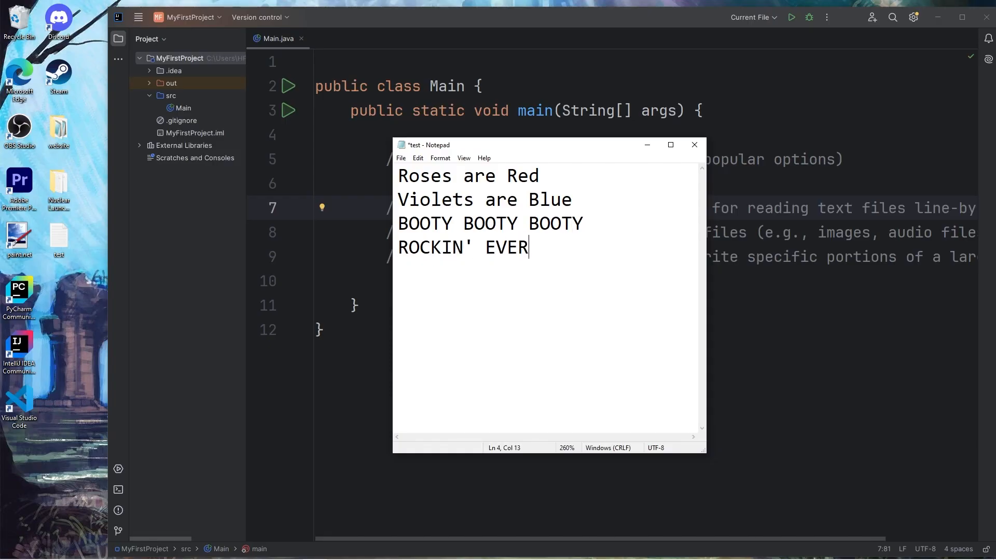
pyautogui.write('YWHERE!')
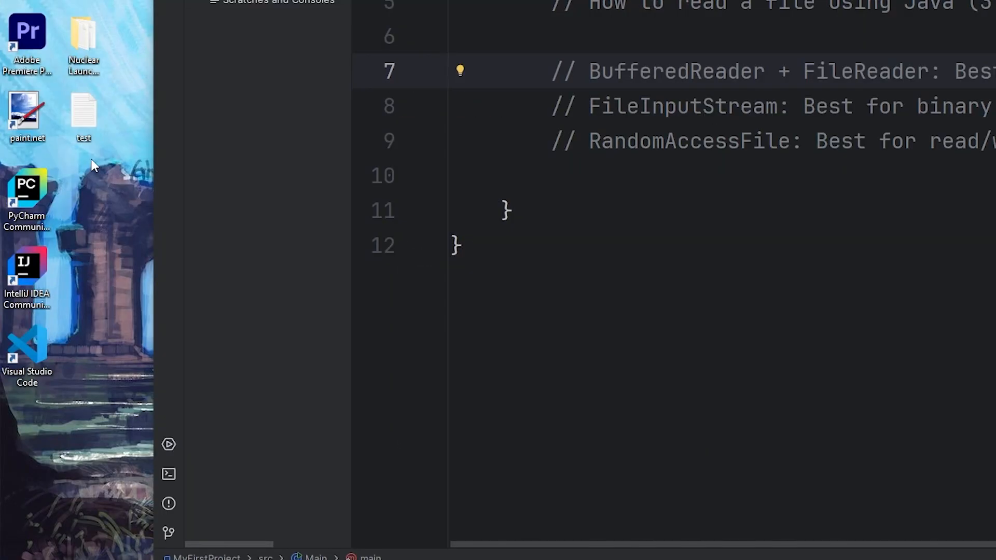
# Check test.txt's Properties, confirming its Desktop location and 71-byte size.
pyautogui.rightClick(83, 114)
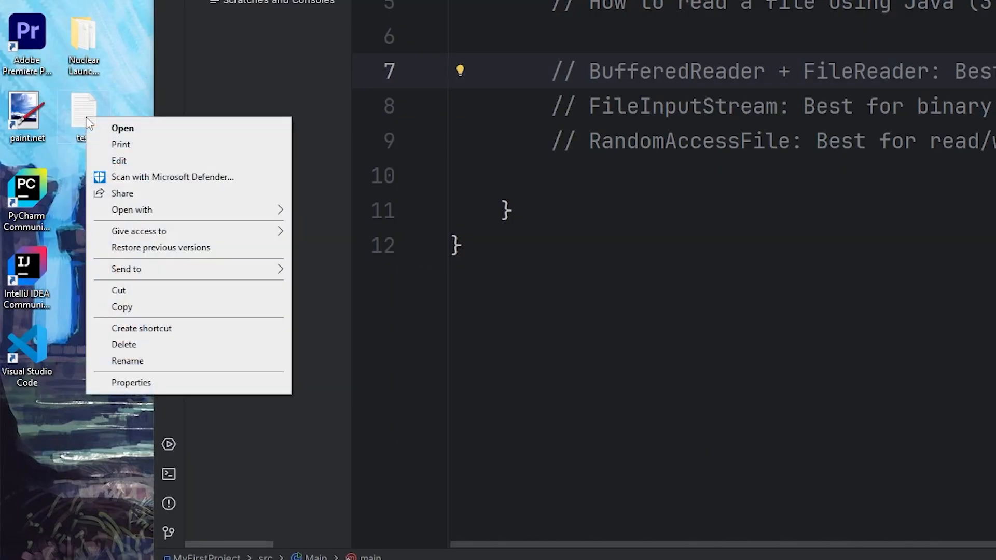
pyautogui.moveTo(219, 371)
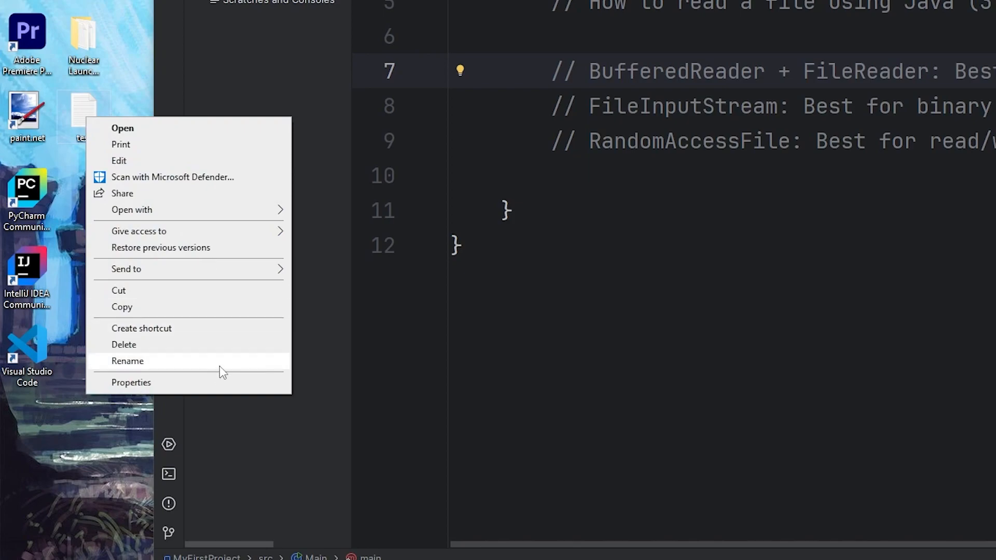
pyautogui.click(131, 383)
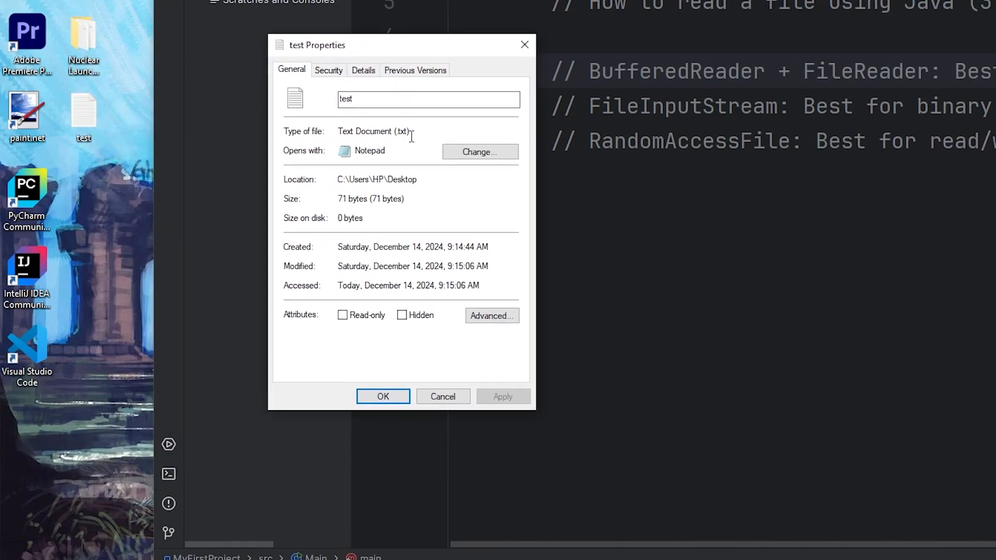
pyautogui.moveTo(436, 178)
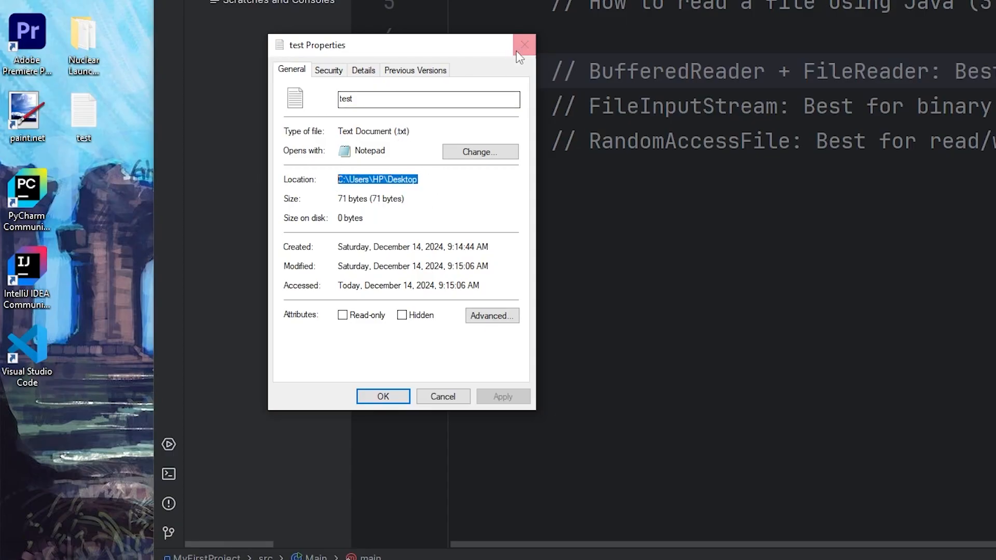
pyautogui.click(523, 46)
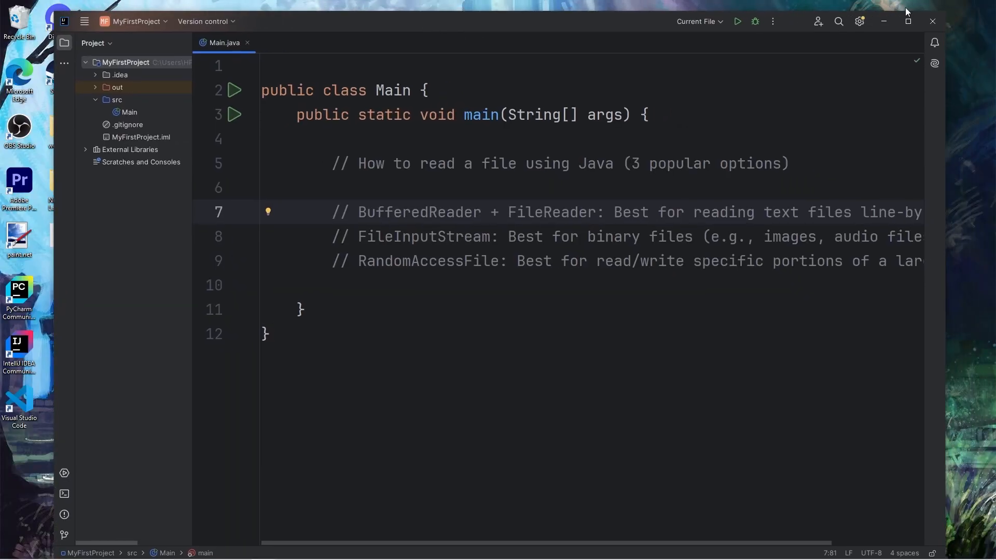
# Declare String filePath = "C:\\Users\\HP\\Desktop\\test.txt"; inside main.
pyautogui.write('St')
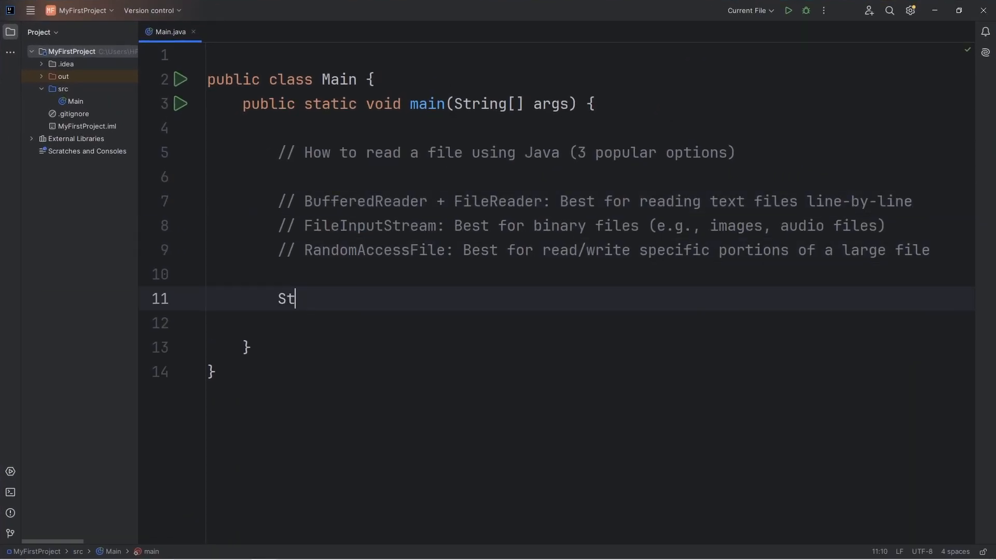
pyautogui.write('ring filePa')
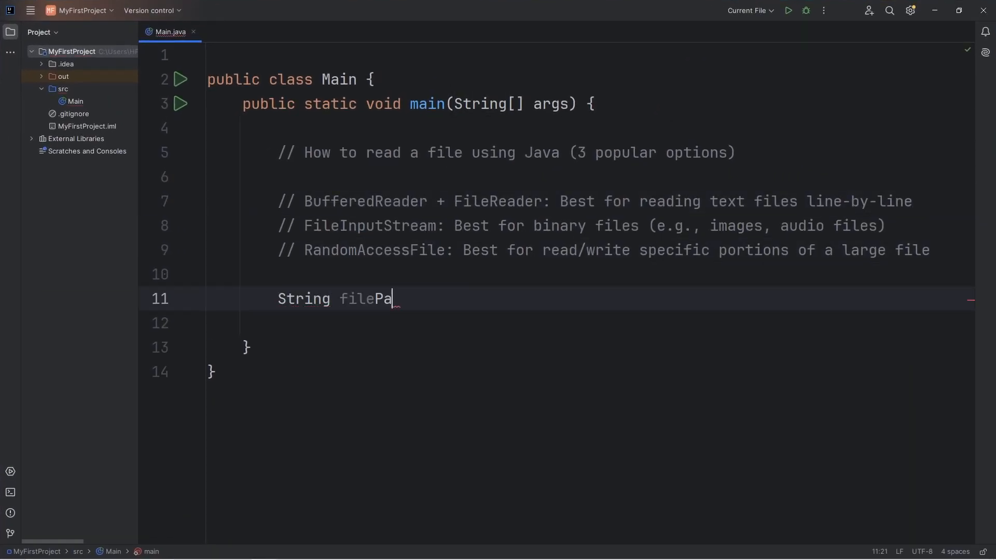
pyautogui.write('th =')
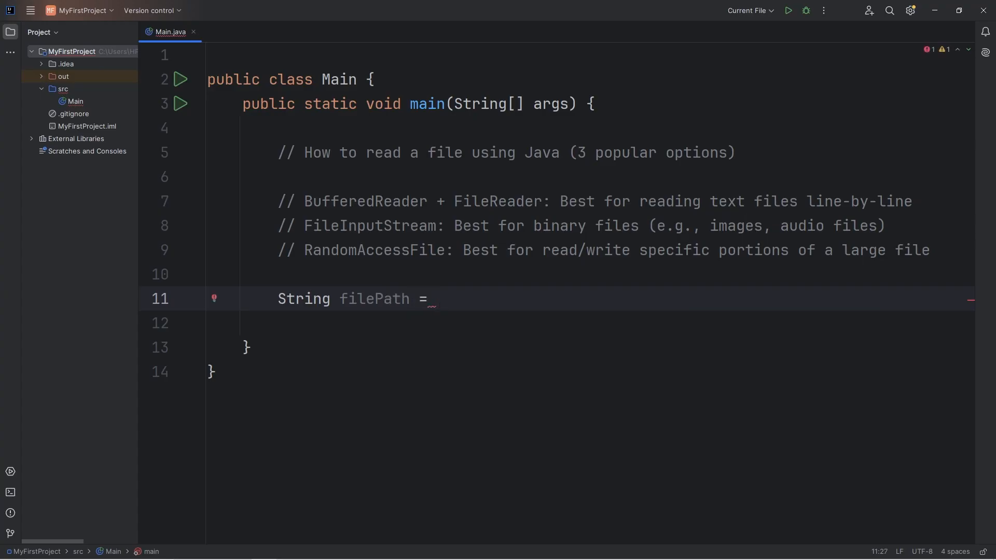
pyautogui.write('"";')
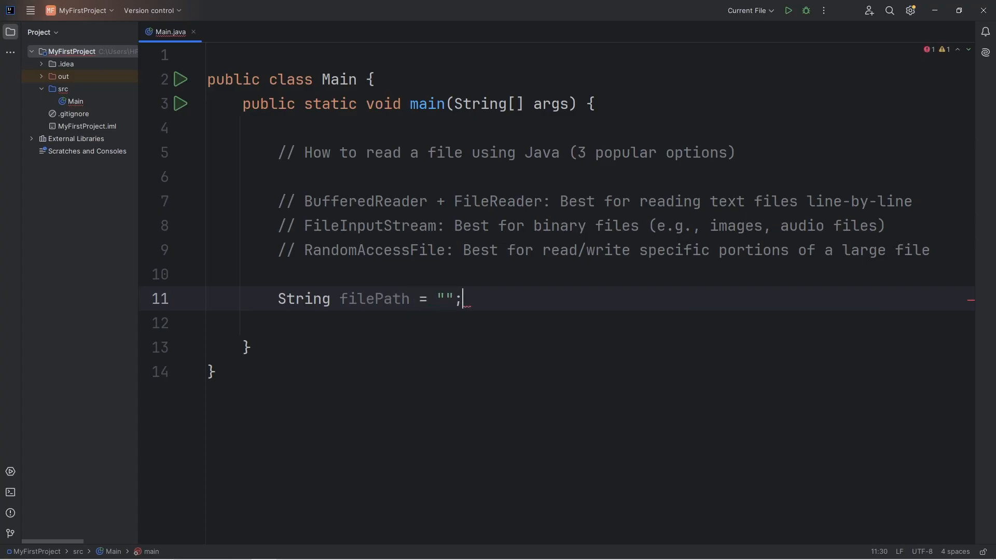
pyautogui.write('C:\\\\Users\\\\HP\\\\Desktop')
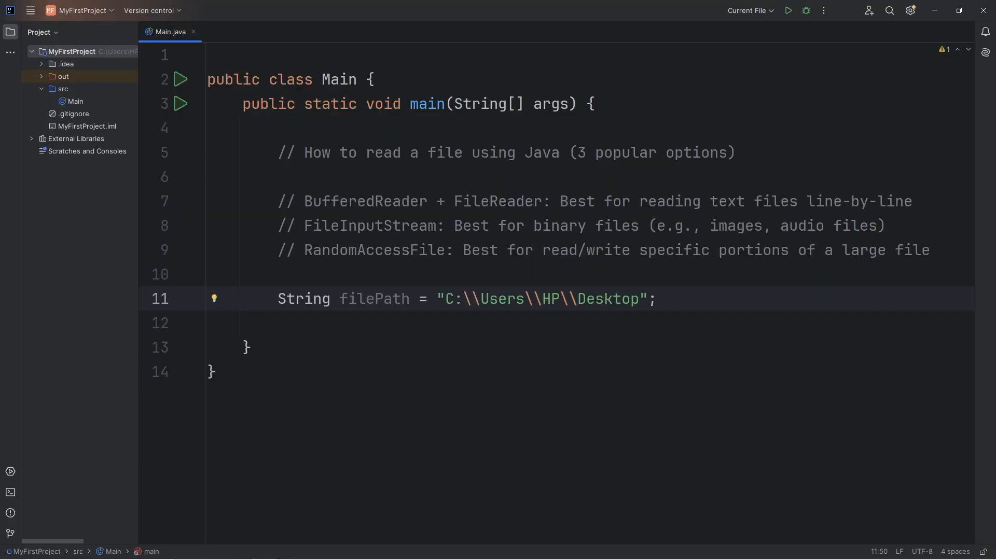
pyautogui.write('\\\\')
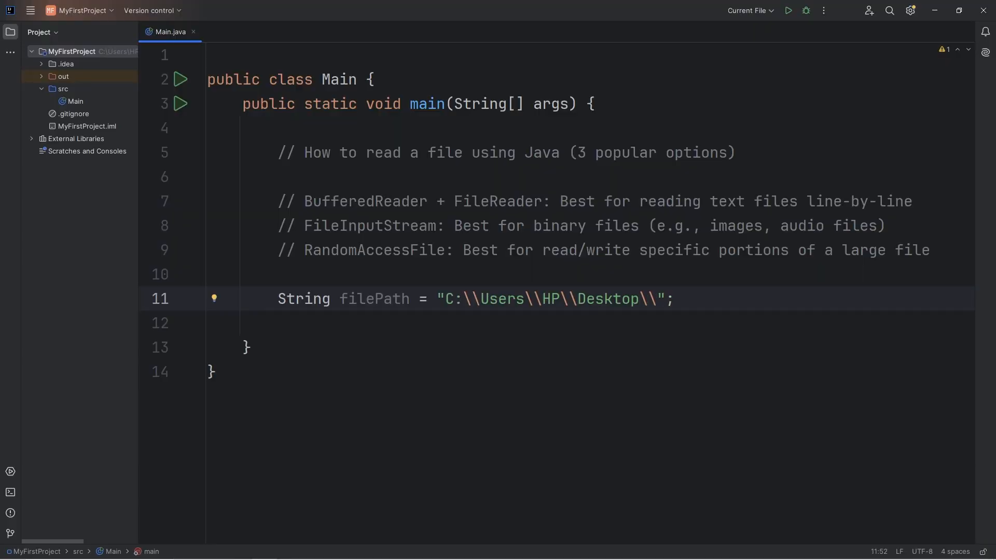
pyautogui.write('test.t')
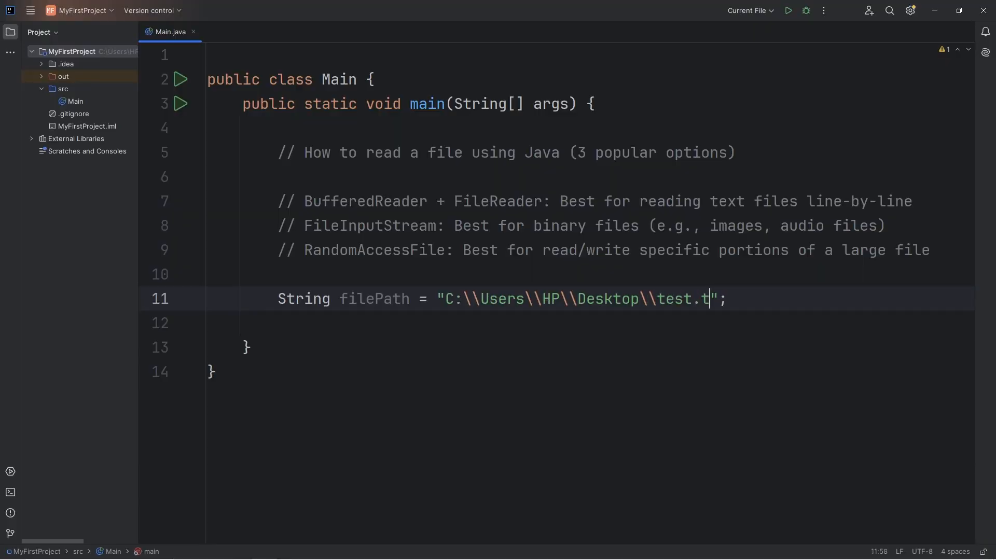
pyautogui.write('xt')
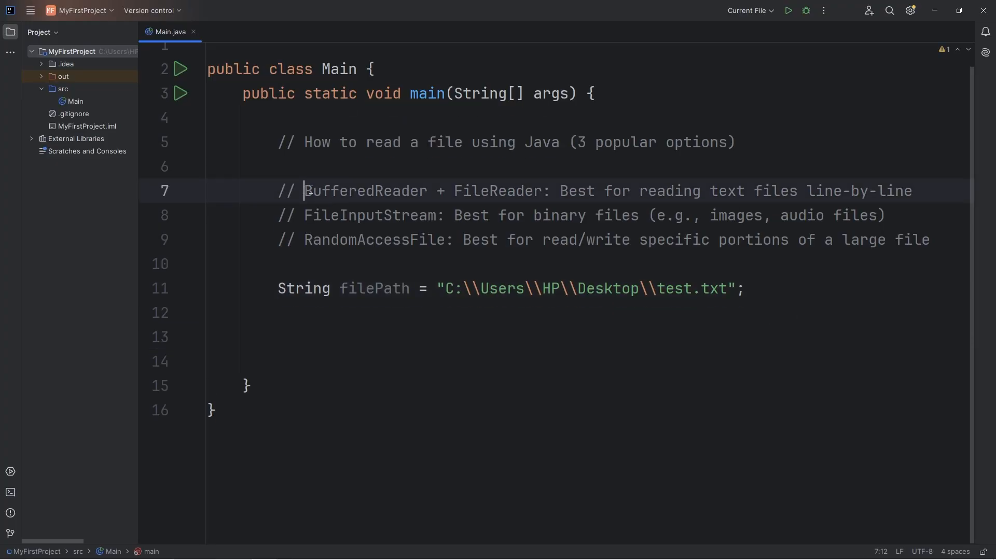
pyautogui.doubleClick(499, 190)
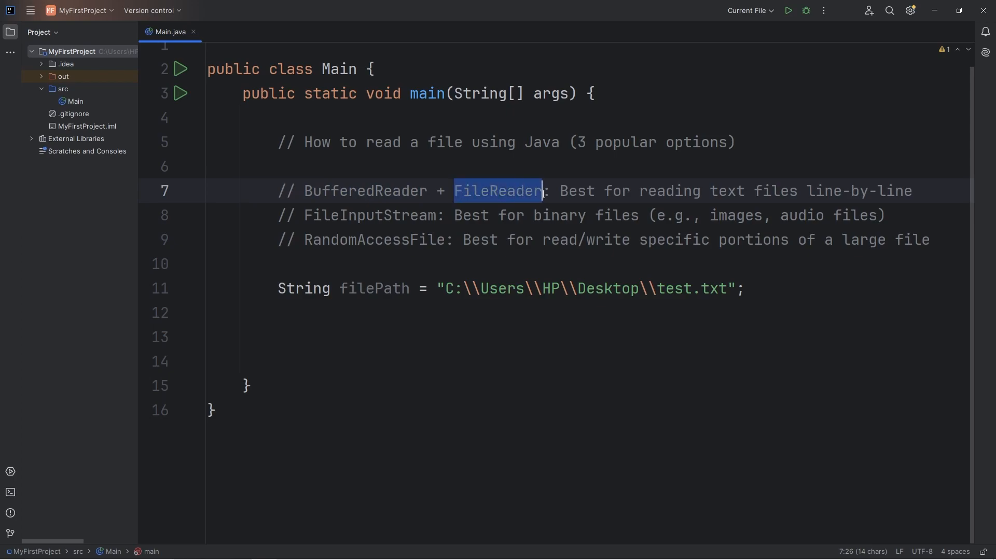
# Type BufferedReader reader = new BufferedReader(); below the filePath line.
pyautogui.doubleClick(365, 191)
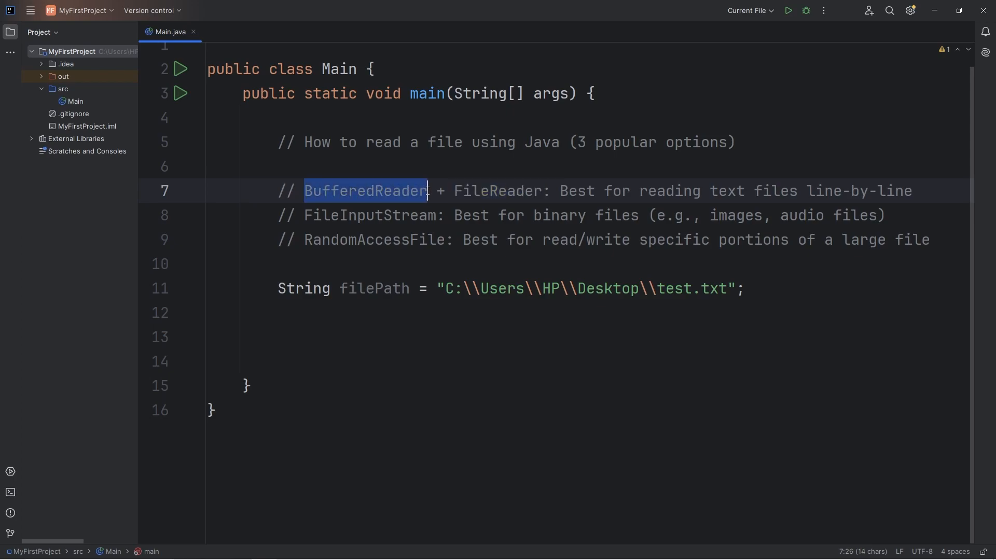
pyautogui.write('B')
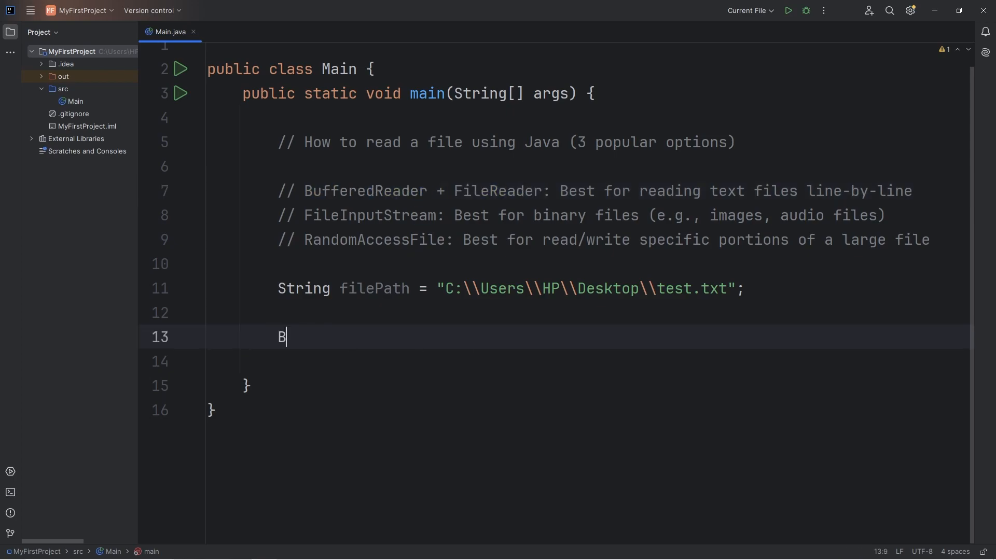
pyautogui.write('uffered')
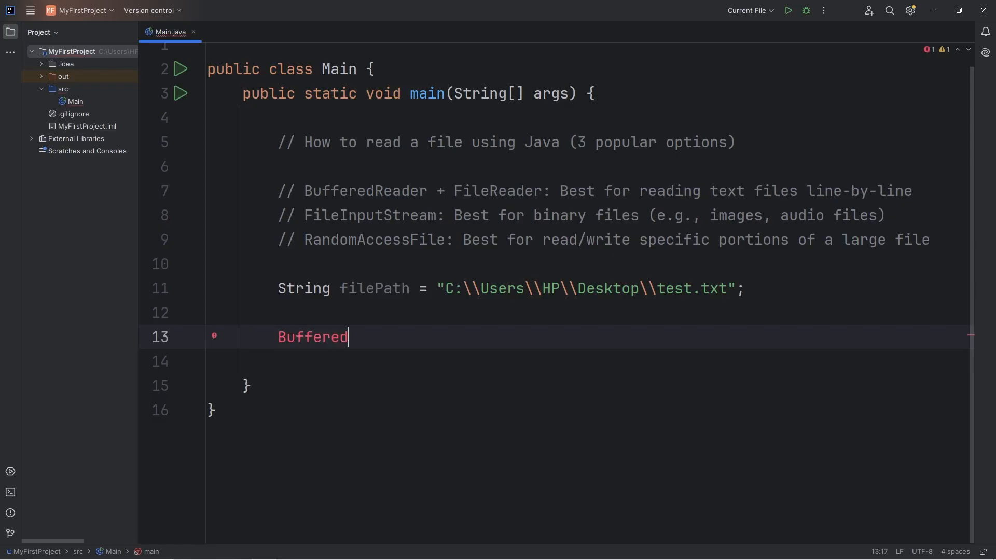
pyautogui.write('Reader')
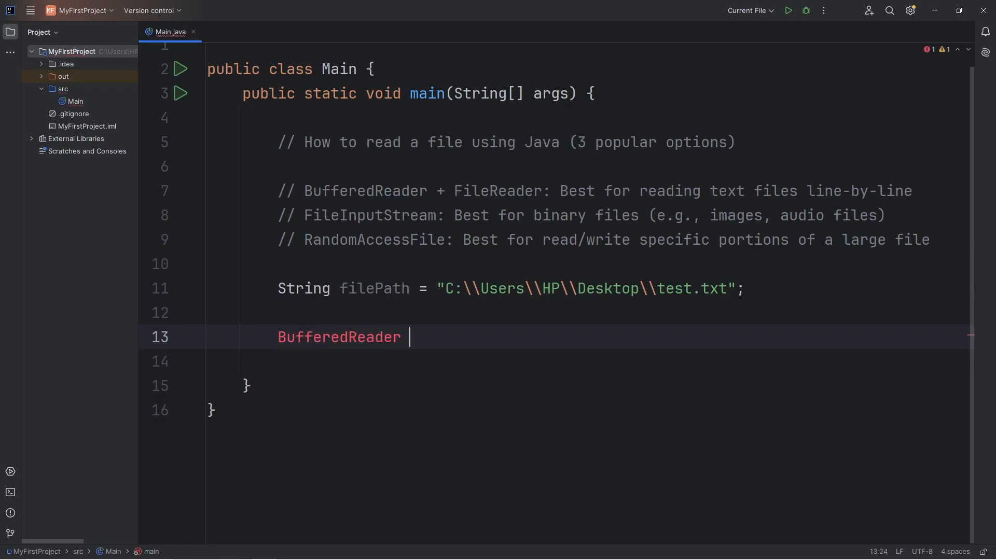
pyautogui.write('reader = new')
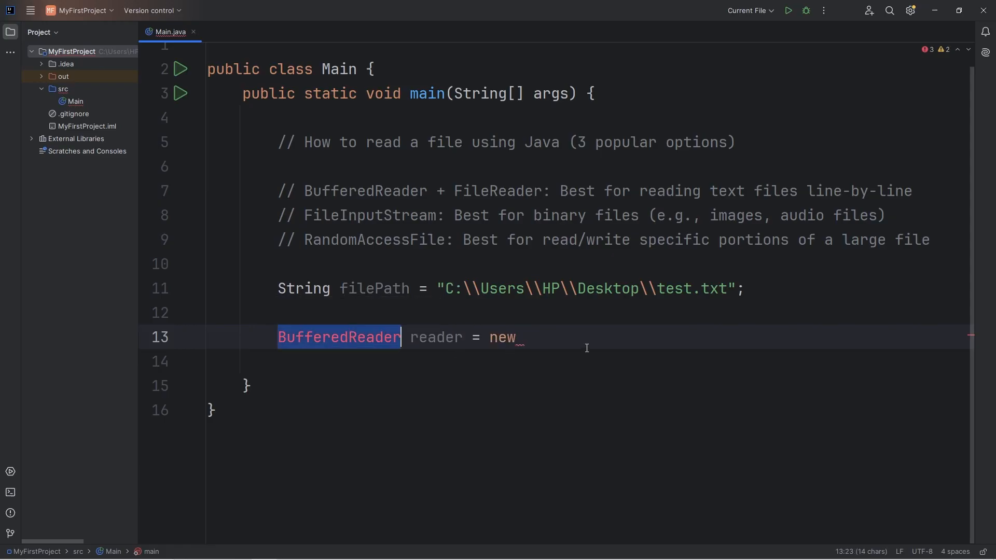
pyautogui.write('BufferedReader();')
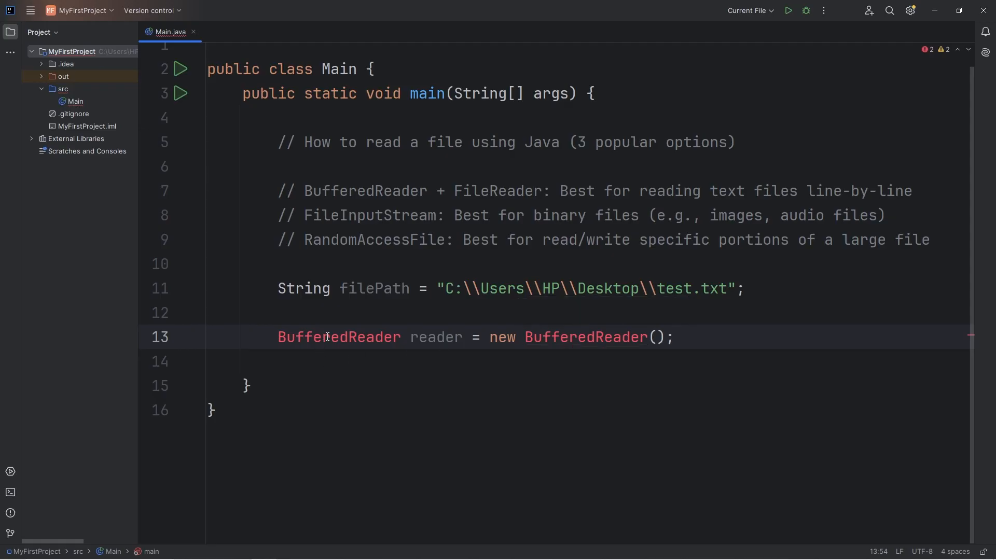
pyautogui.moveTo(359, 377)
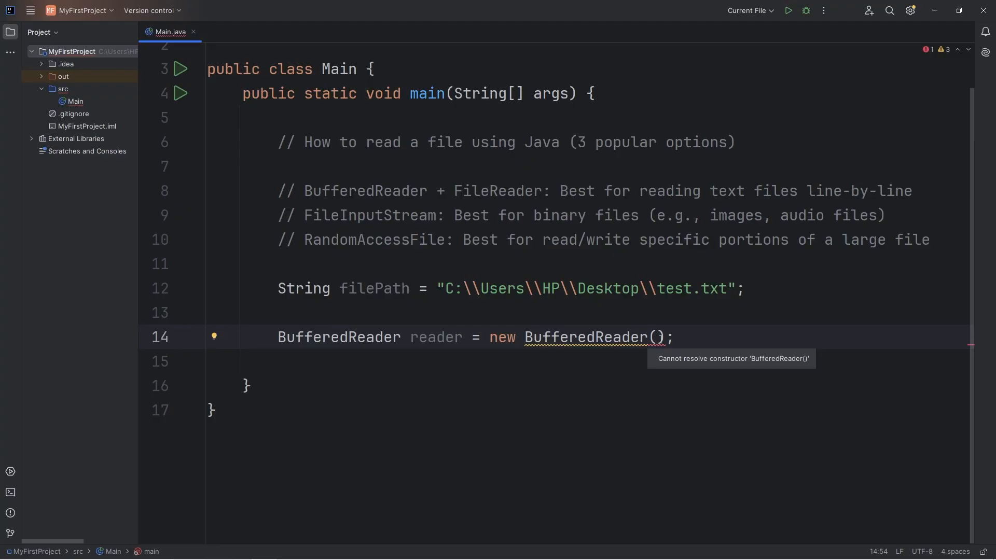
pyautogui.moveTo(437, 184)
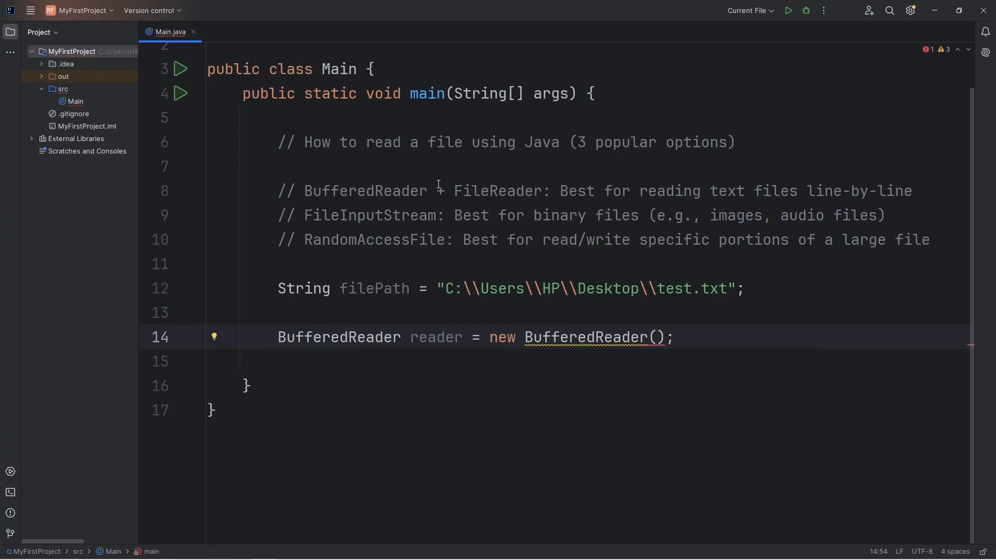
pyautogui.doubleClick(498, 190)
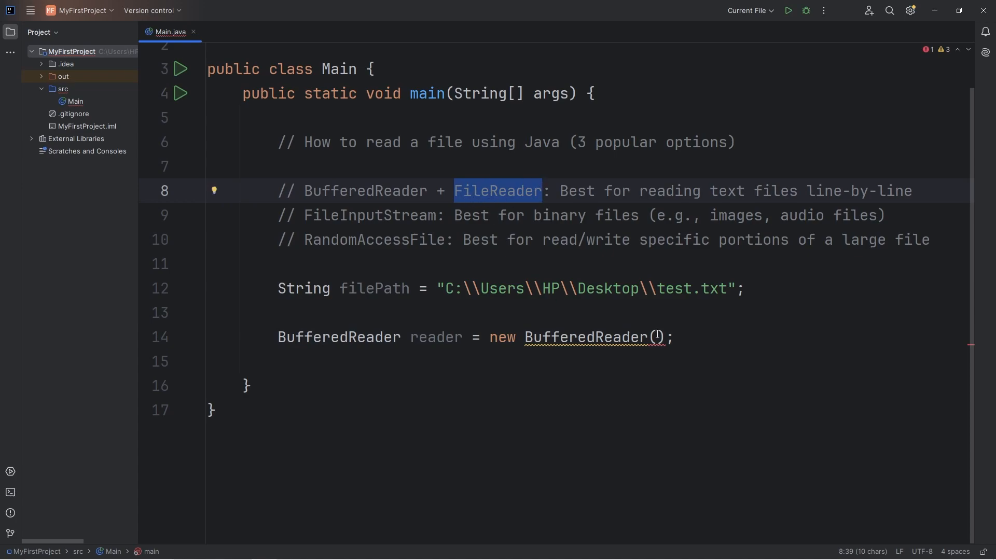
# Pass new FileReader(filePath) into the BufferedReader constructor and add a line below.
pyautogui.click(659, 337)
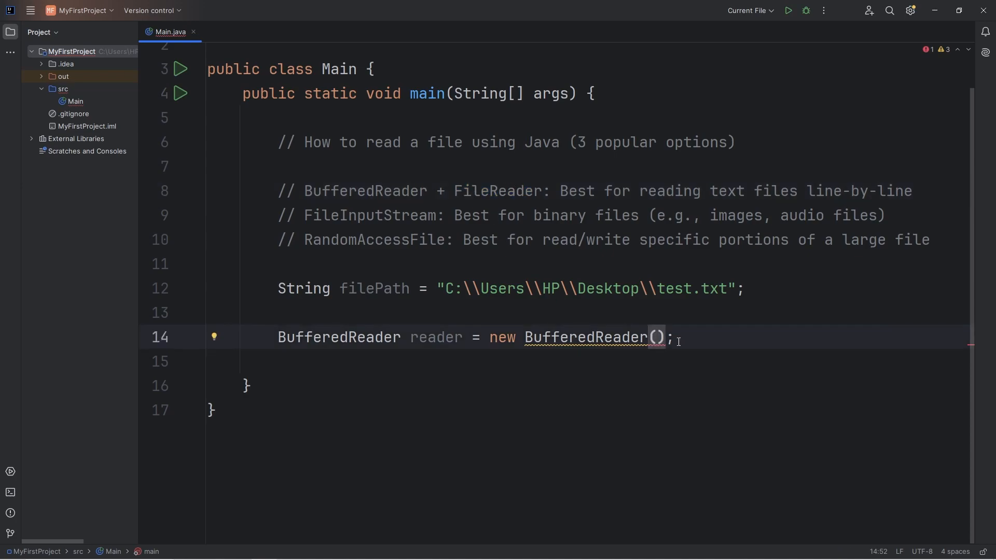
pyautogui.write('new Fi')
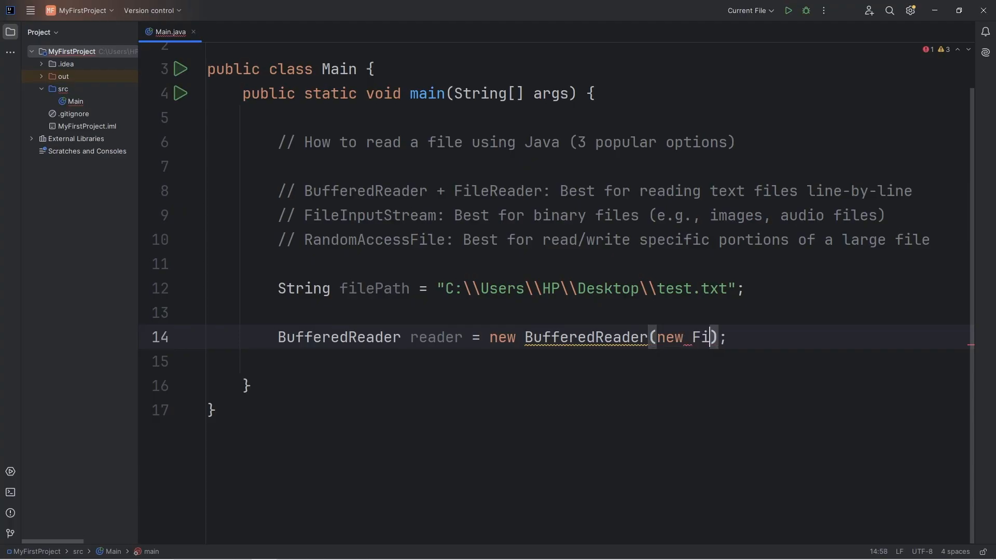
pyautogui.write('leReader()')
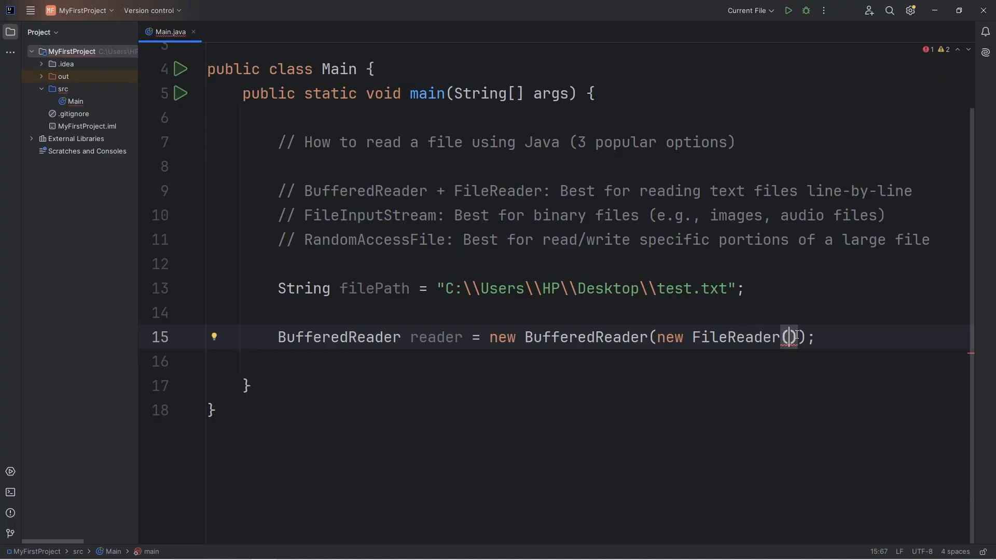
pyautogui.moveTo(781, 387)
pyautogui.write('filePath')
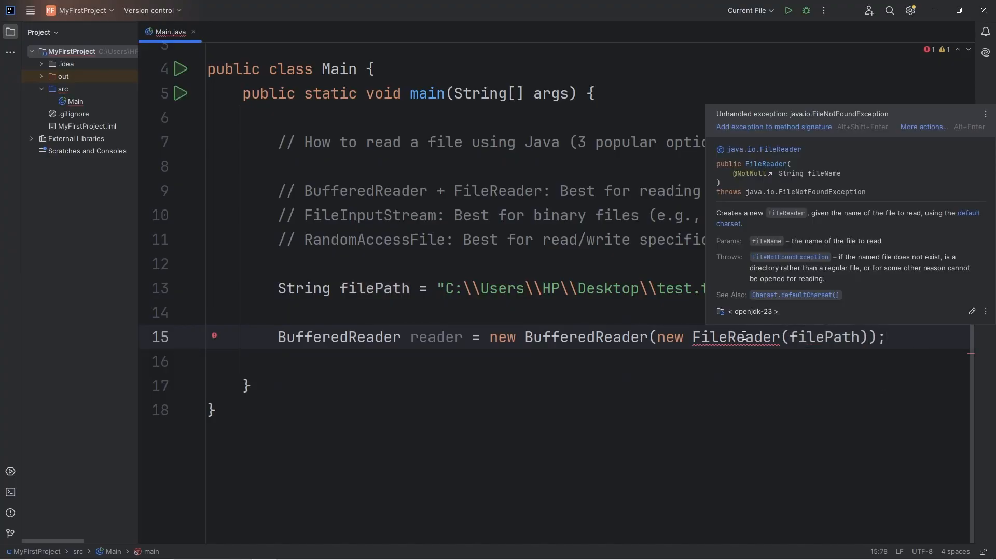
pyautogui.click(886, 337)
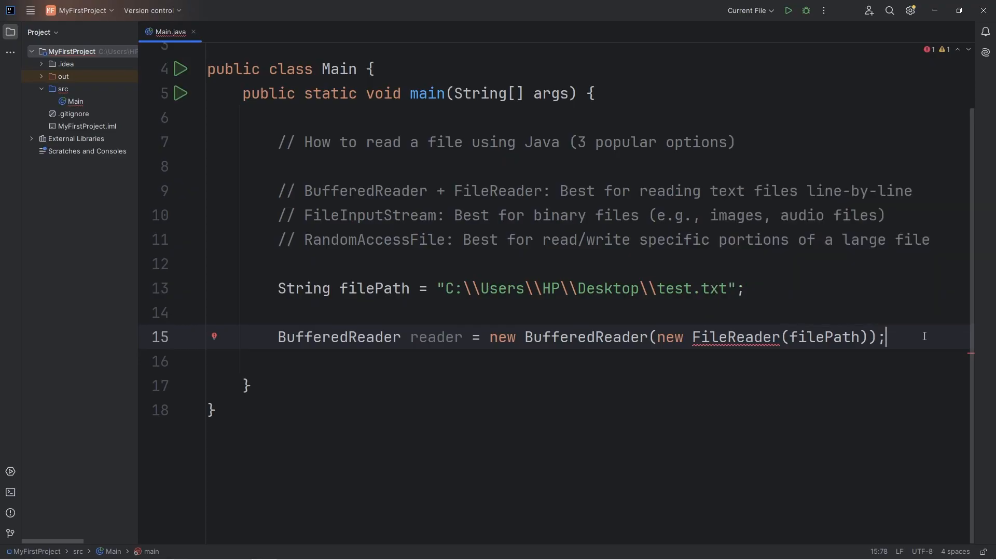
pyautogui.press('Enter')
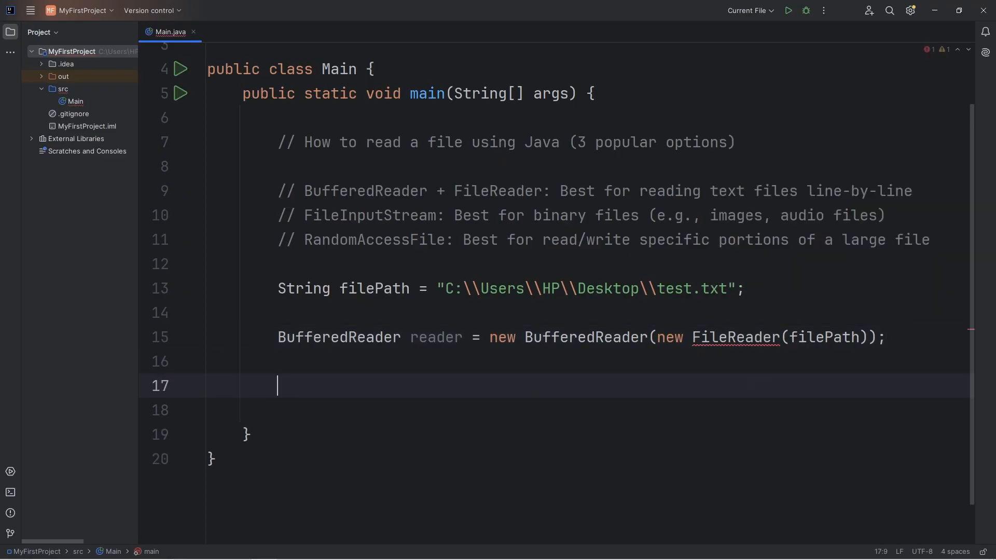
pyautogui.moveTo(418, 438)
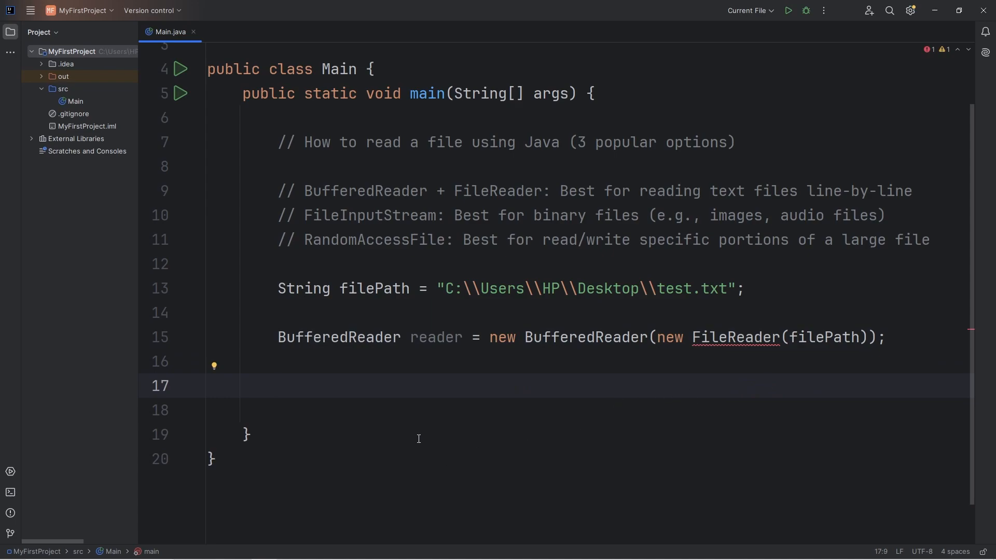
# Type an empty try { } block followed by catch() { } below the reader line.
pyautogui.scroll(3)
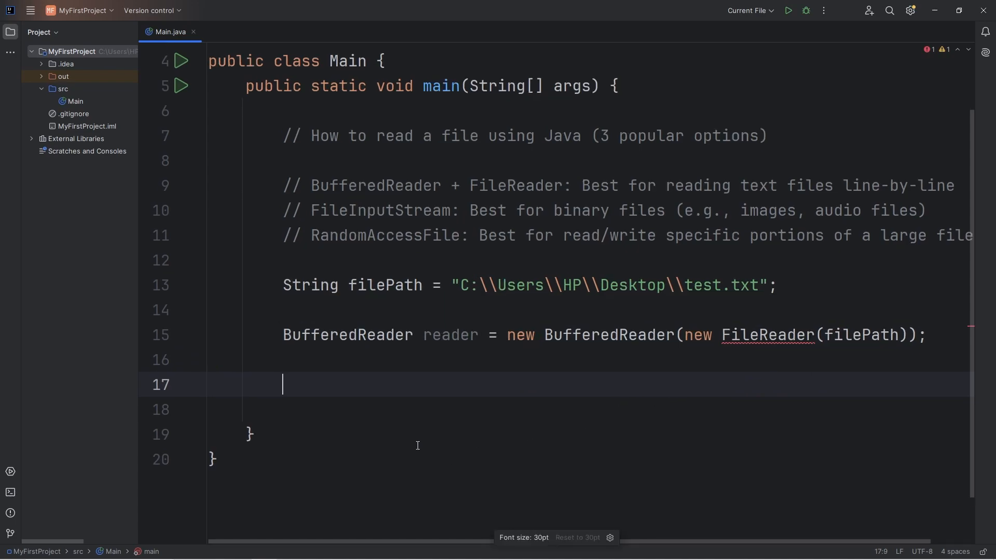
pyautogui.scroll(-3)
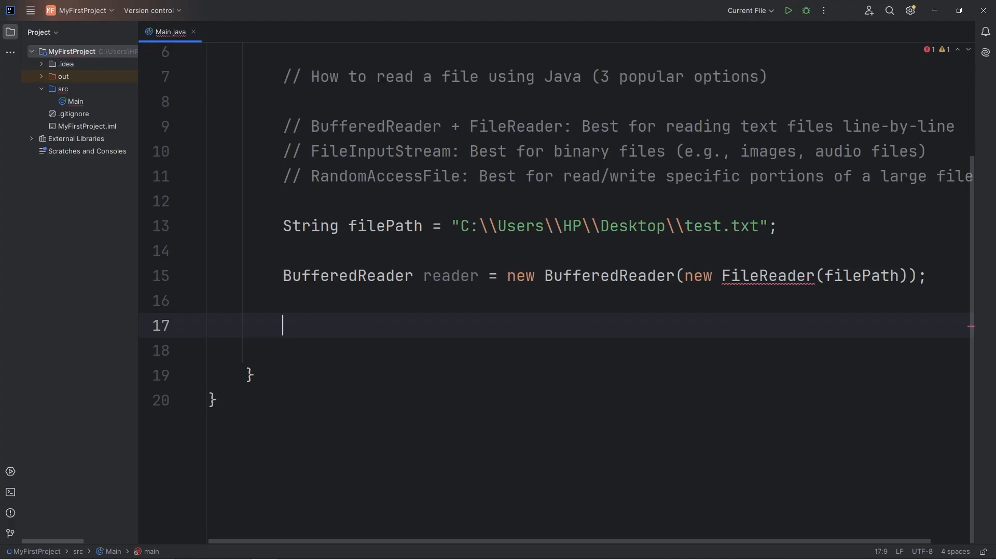
pyautogui.write('try{')
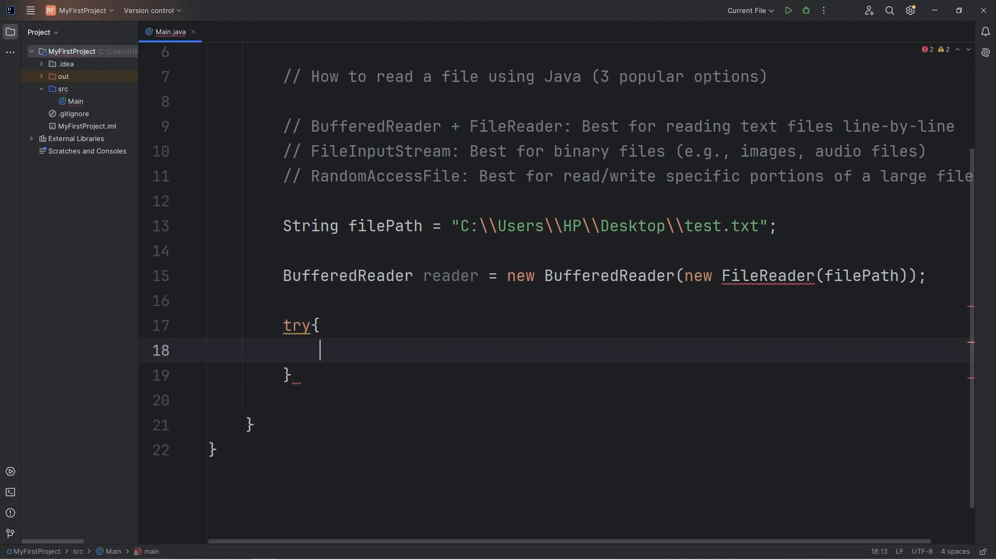
pyautogui.write('catch')
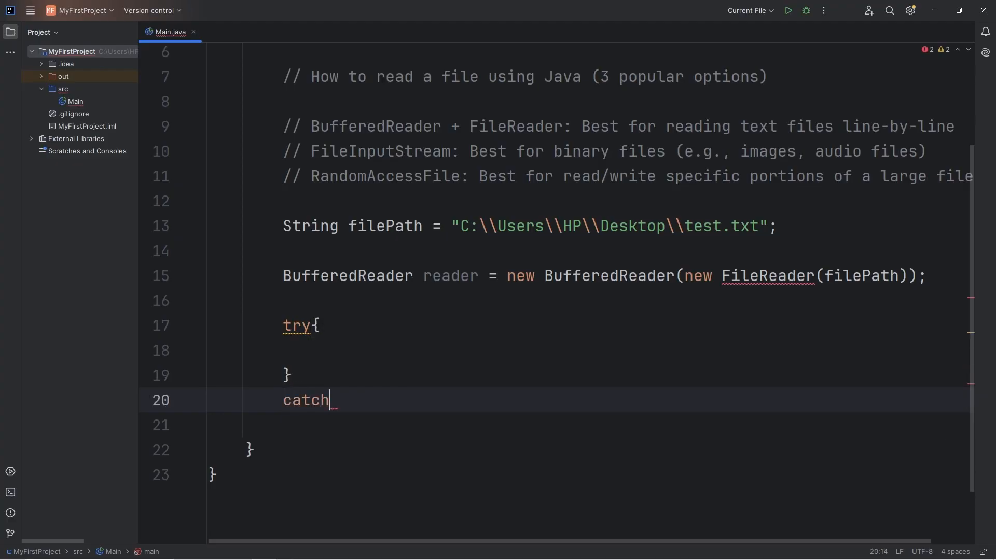
pyautogui.write('(){')
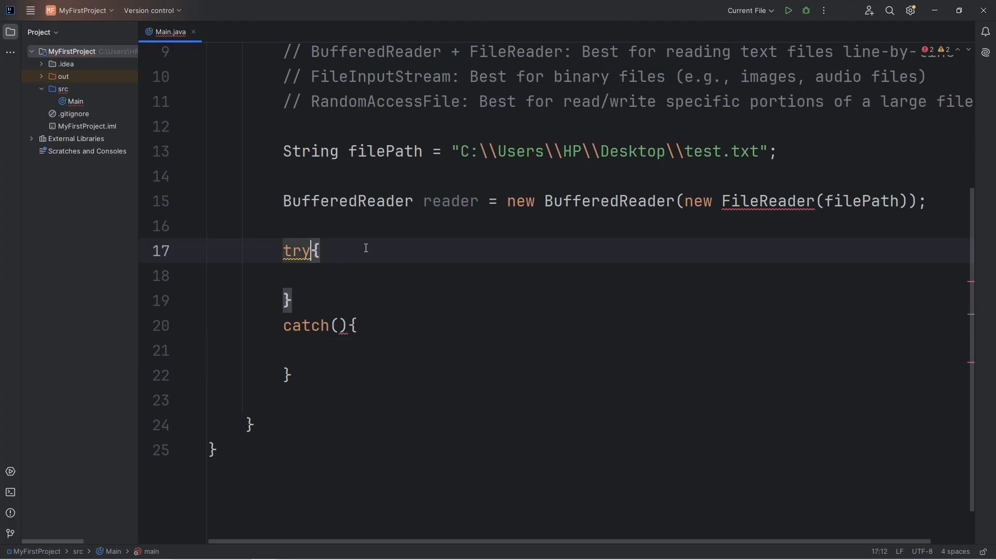
# Move the BufferedReader declaration into try( ) as a resource, dropping the stray semicolon.
pyautogui.write('()')
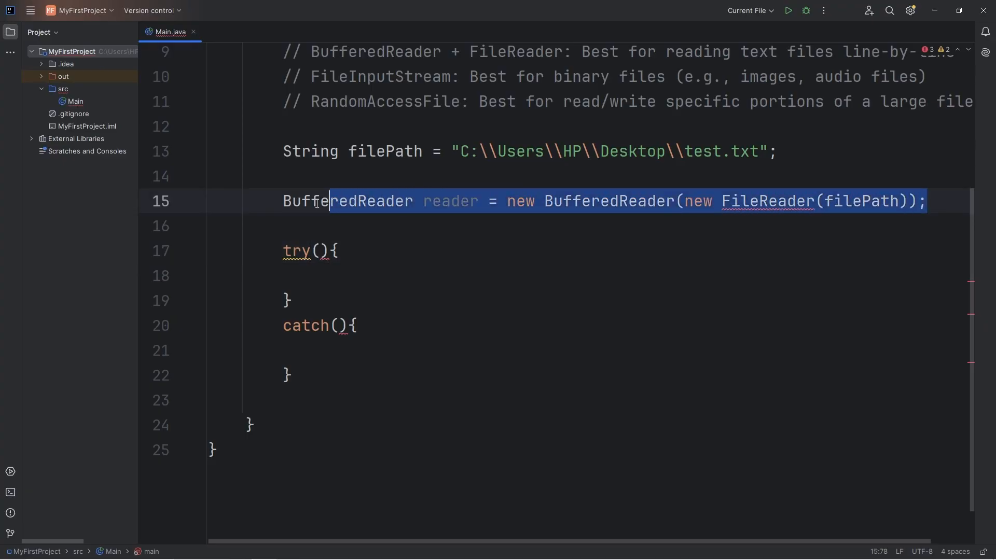
pyautogui.press('Delete')
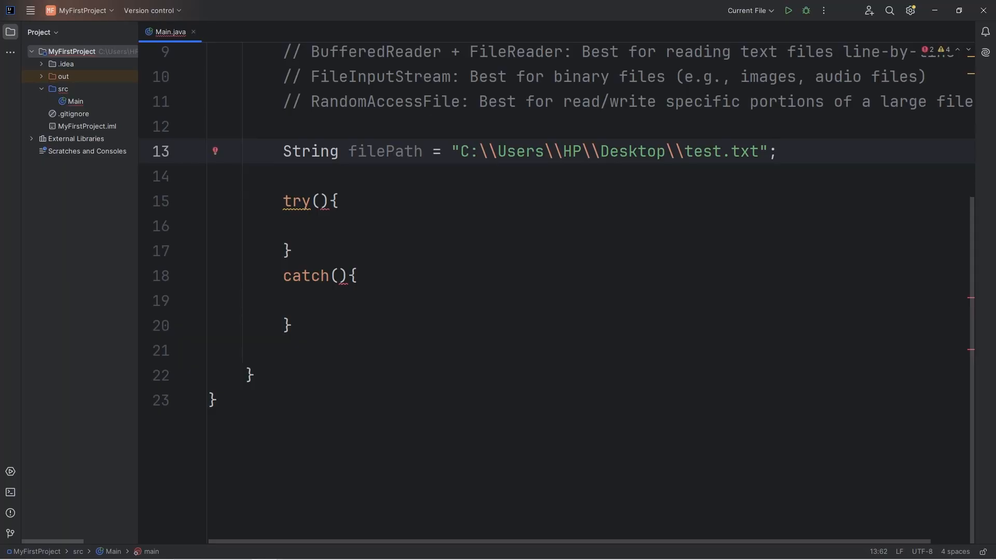
pyautogui.write('BufferedReader reader = new BufferedReader(new FileReader(filePath));')
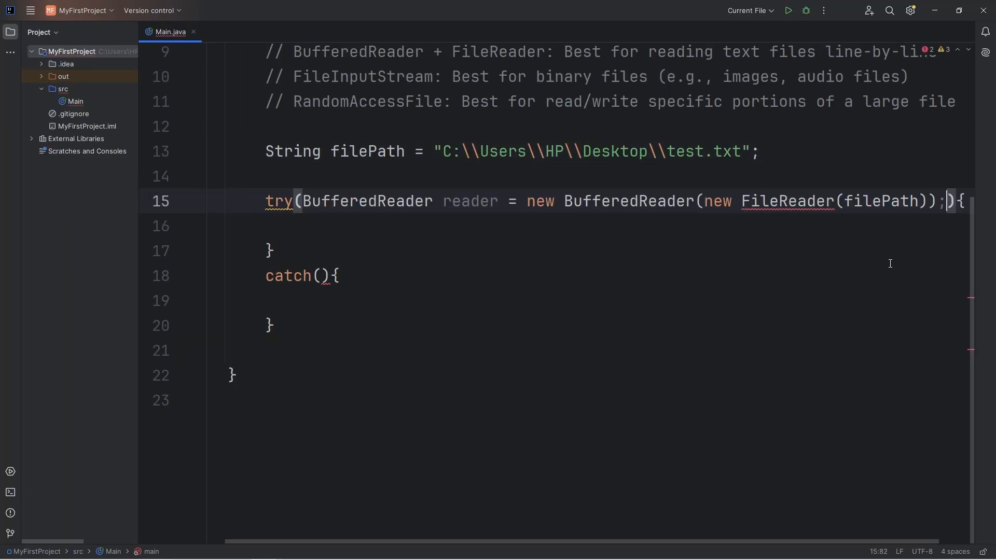
pyautogui.press('Backspace')
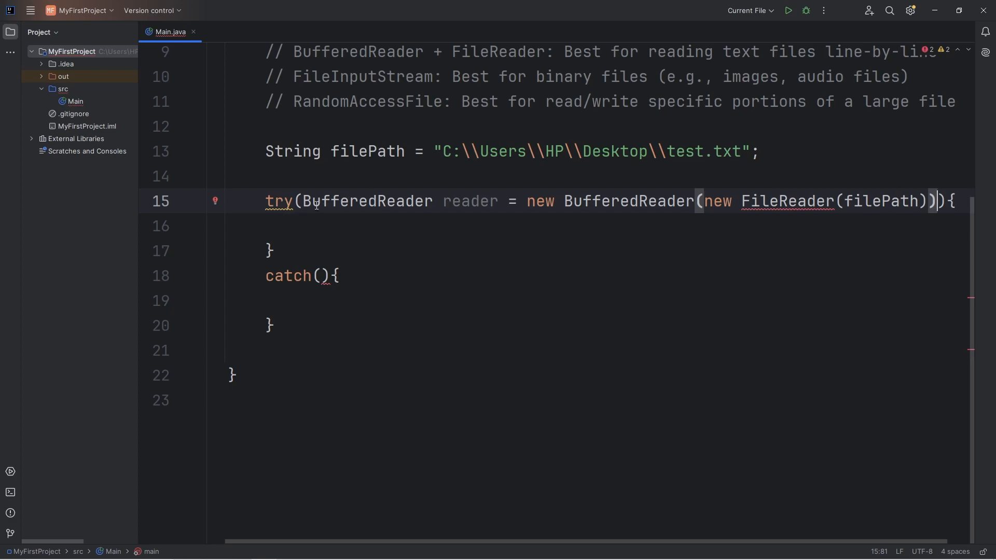
pyautogui.doubleClick(470, 201)
pyautogui.write('FileNotFoundException ')
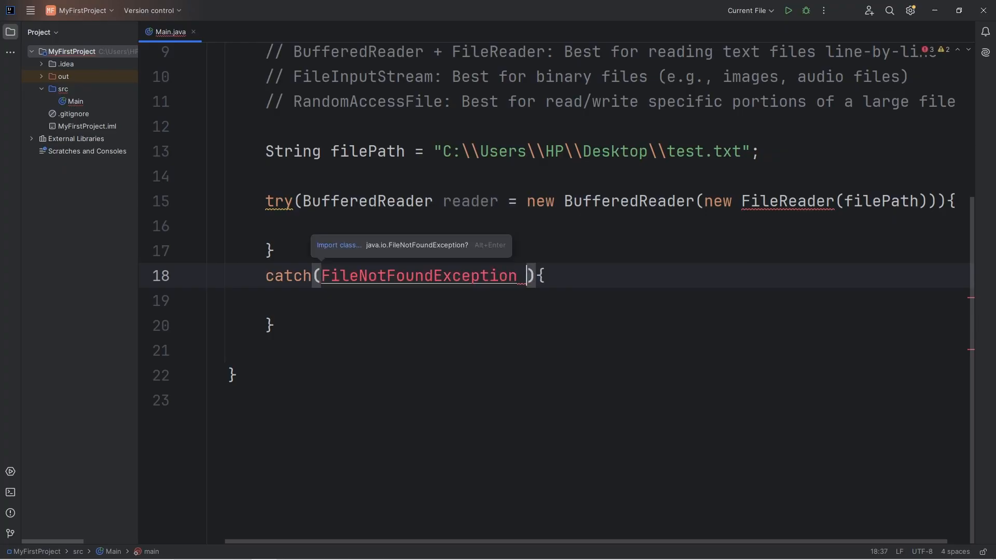
# Name the catch parameter e and print "Could not locate file" in its body.
pyautogui.write('e')
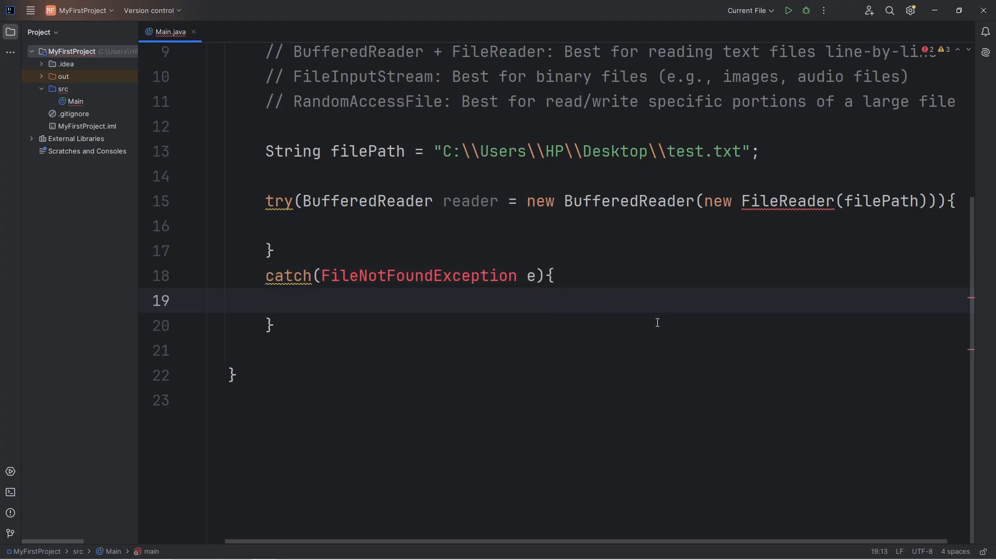
pyautogui.moveTo(444, 275)
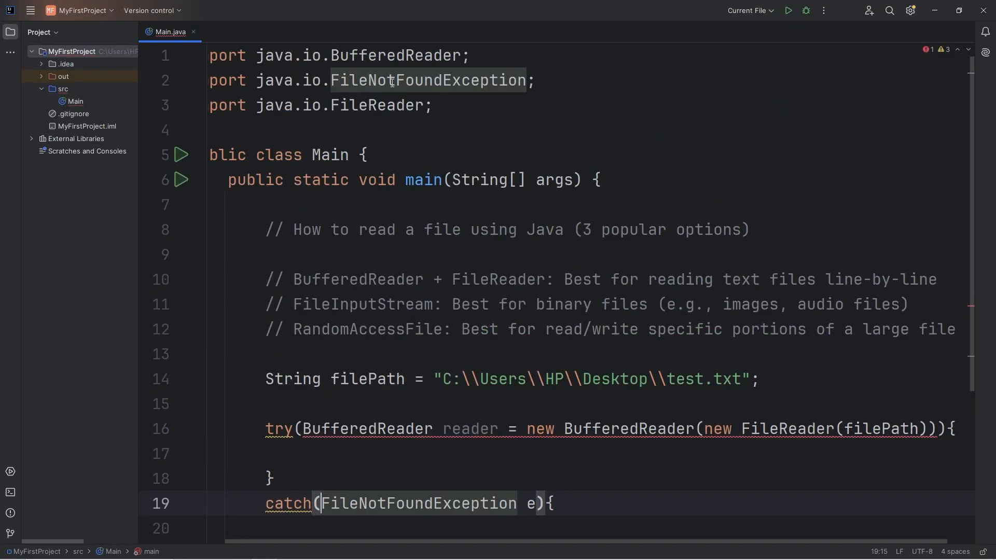
pyautogui.scroll(-3)
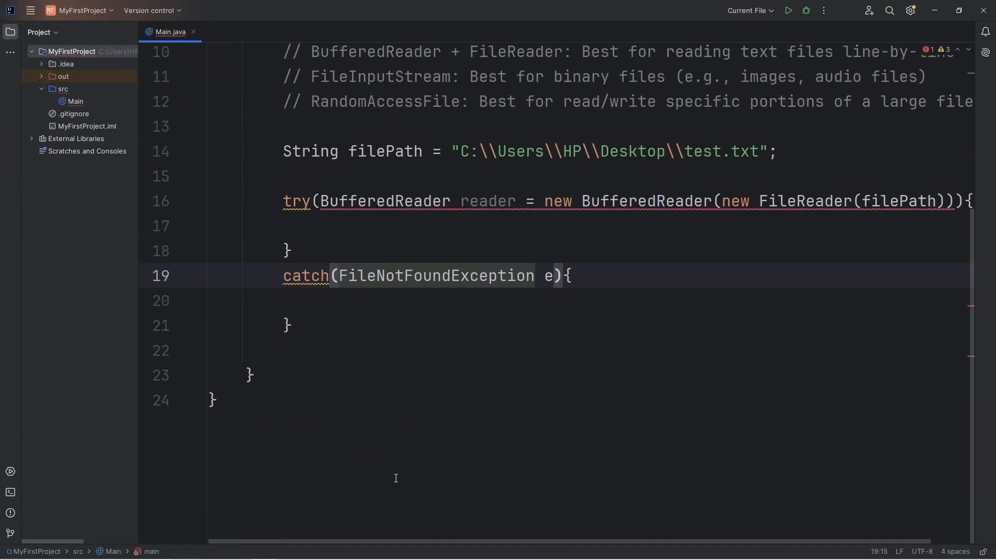
pyautogui.doubleClick(585, 166)
pyautogui.write('System.out.println();')
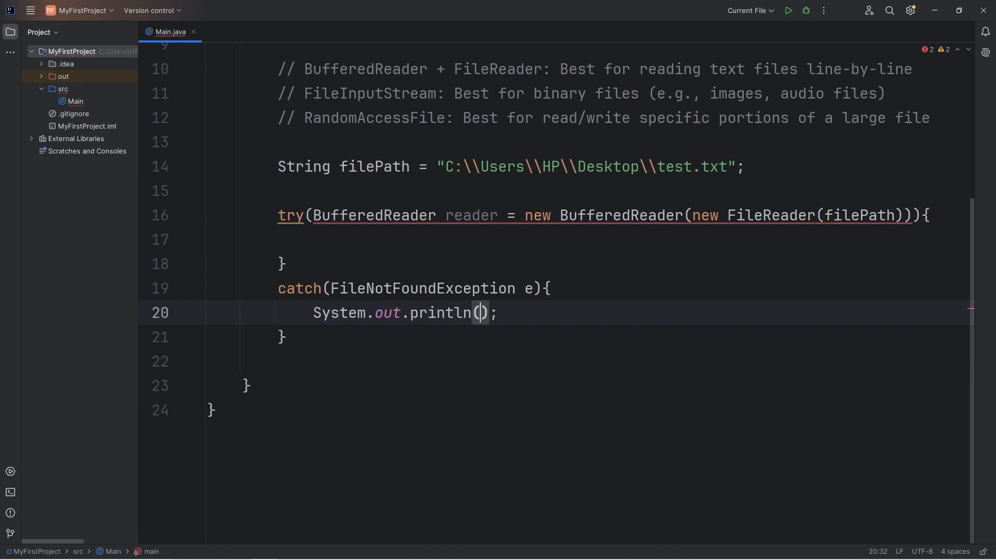
pyautogui.write('"Could no')
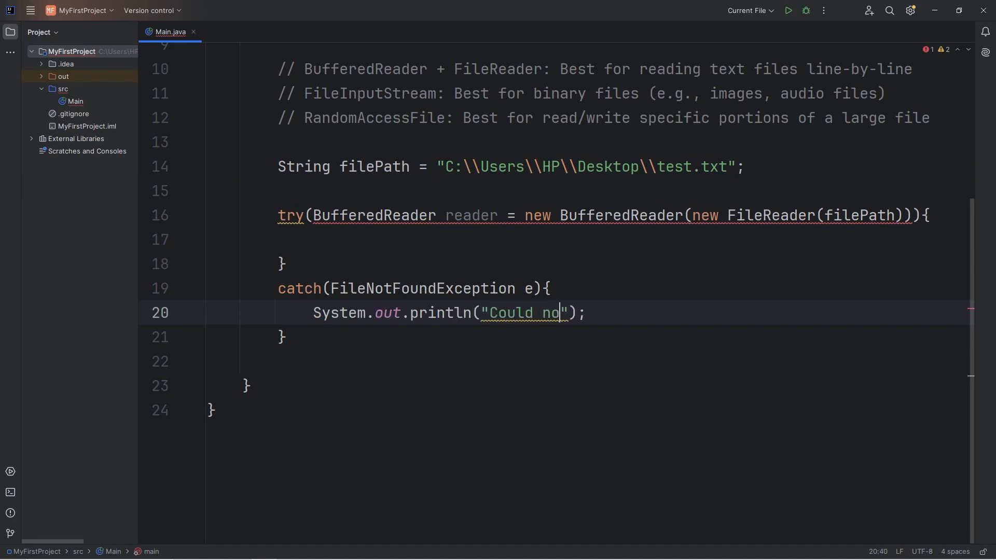
pyautogui.write('t locate file')
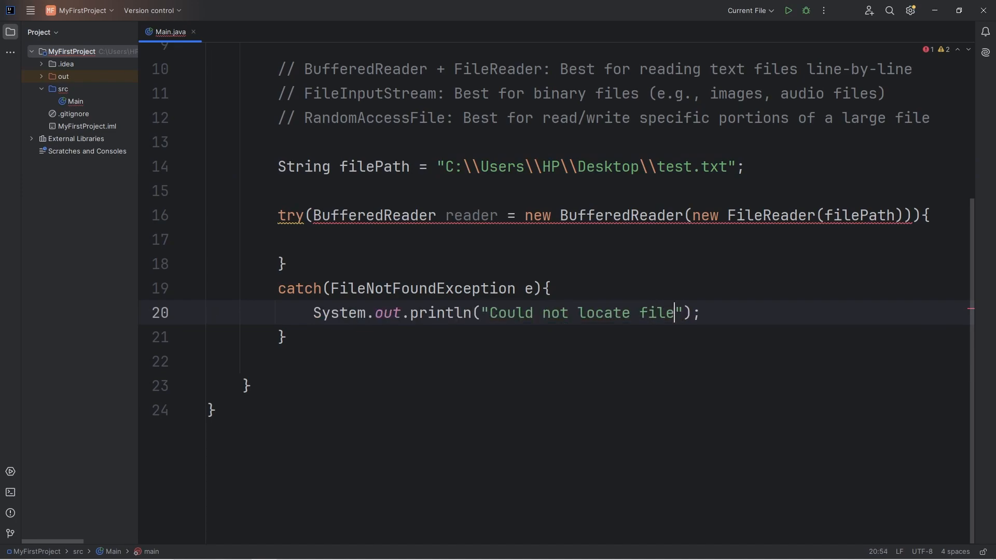
pyautogui.press('enter')
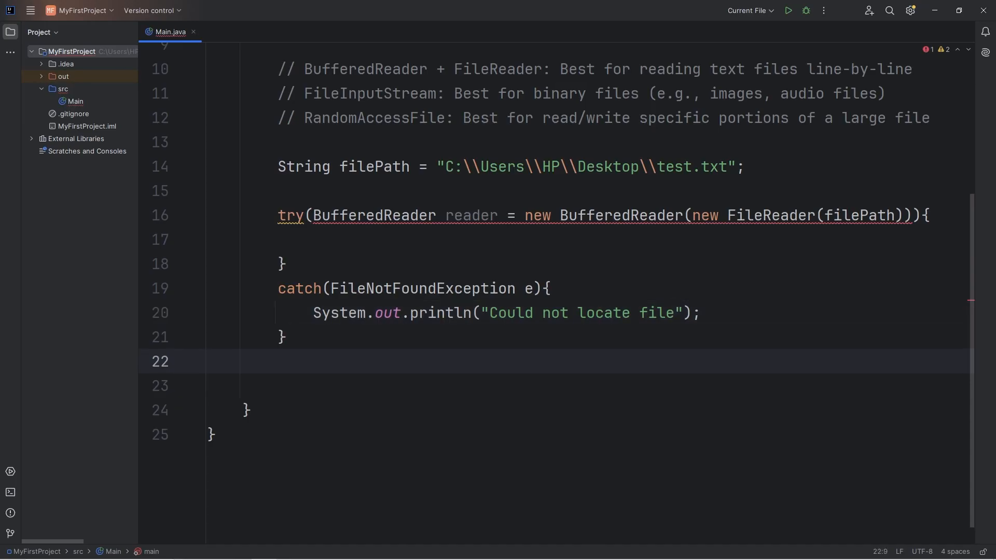
# Add catch(IOException e) printing "Something went wrong" and import IOException.
pyautogui.write('catch()')
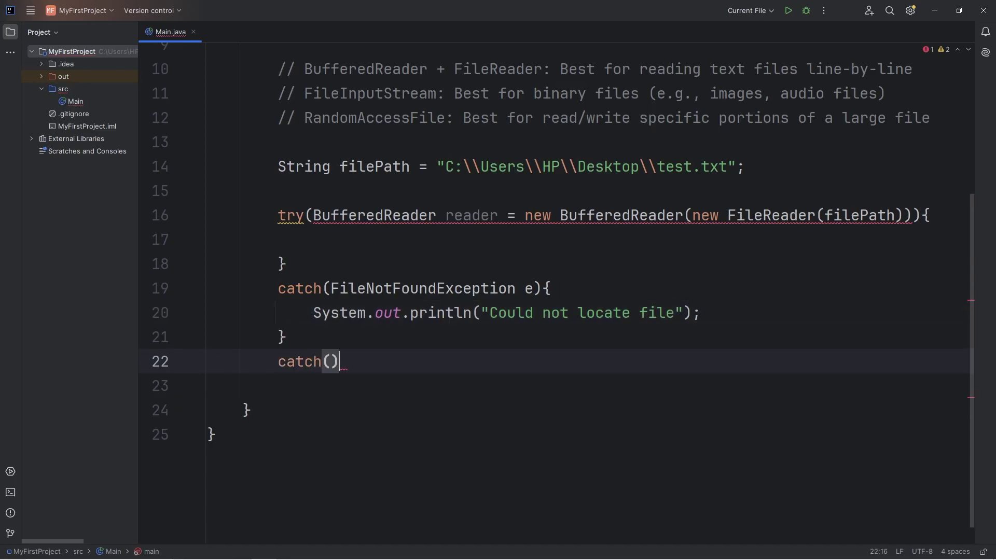
pyautogui.write('{')
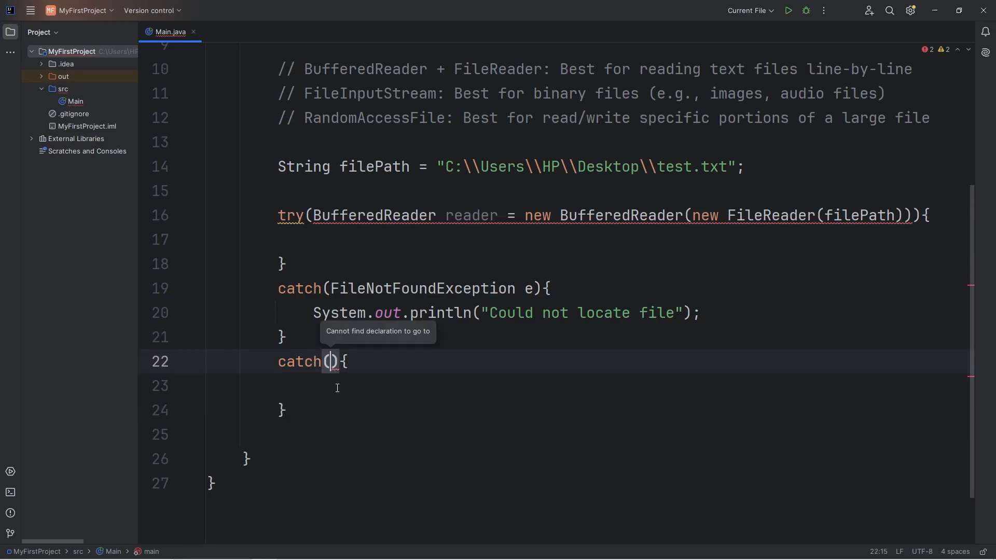
pyautogui.scroll(3)
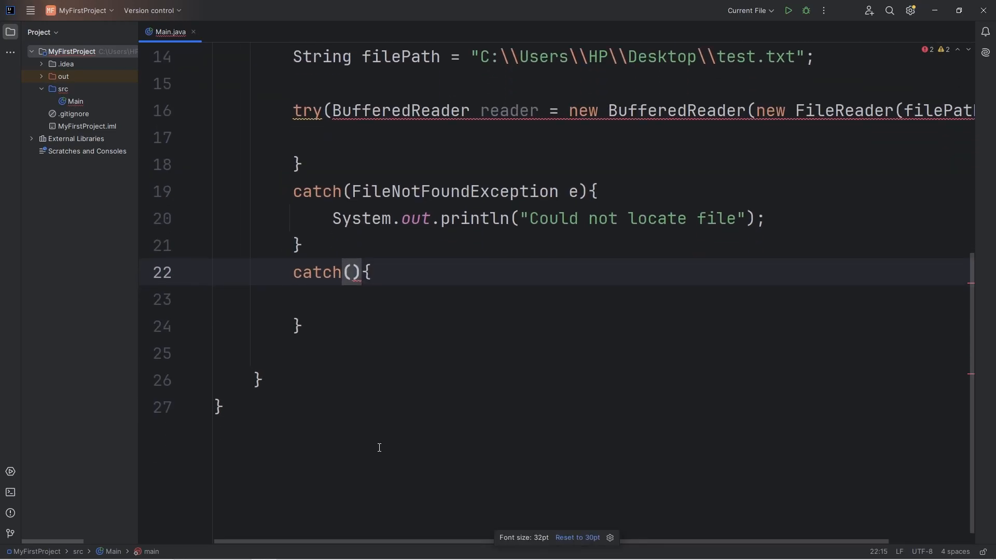
pyautogui.write('IOException')
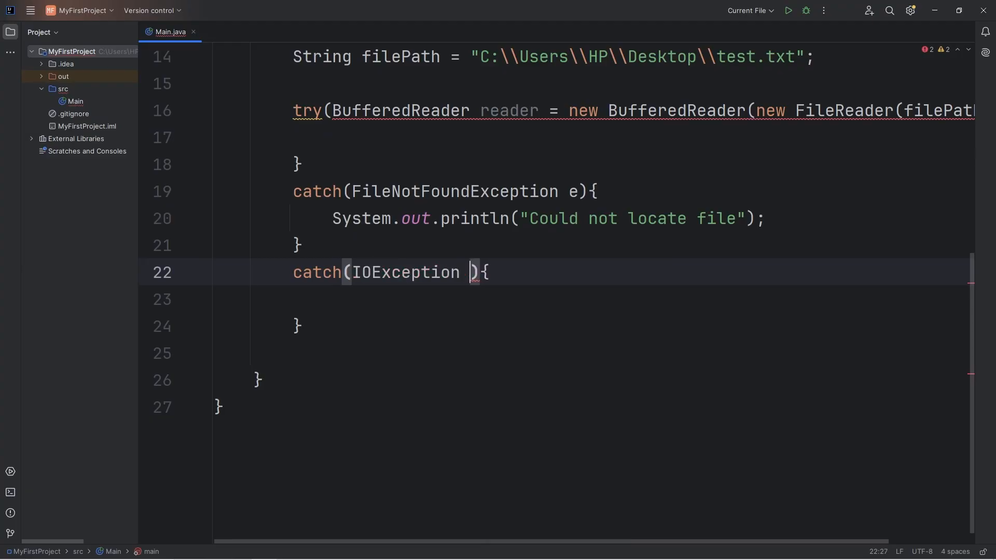
pyautogui.write('e')
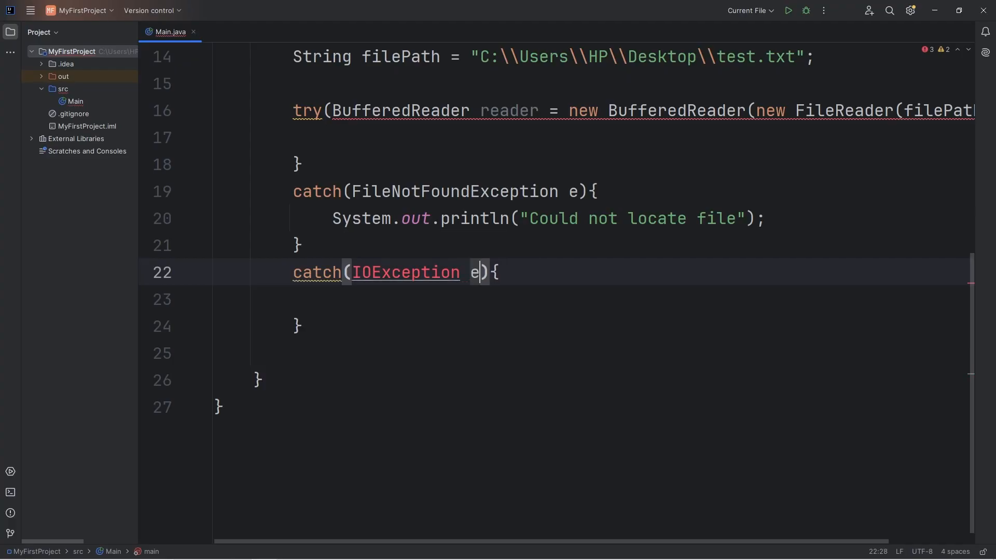
pyautogui.write('System.out.println("");')
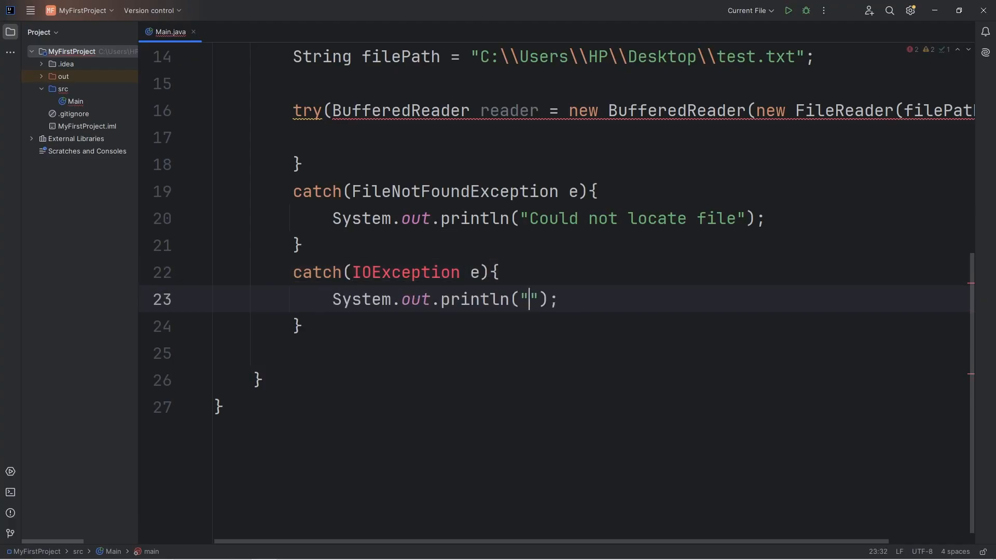
pyautogui.write('Something went wrong')
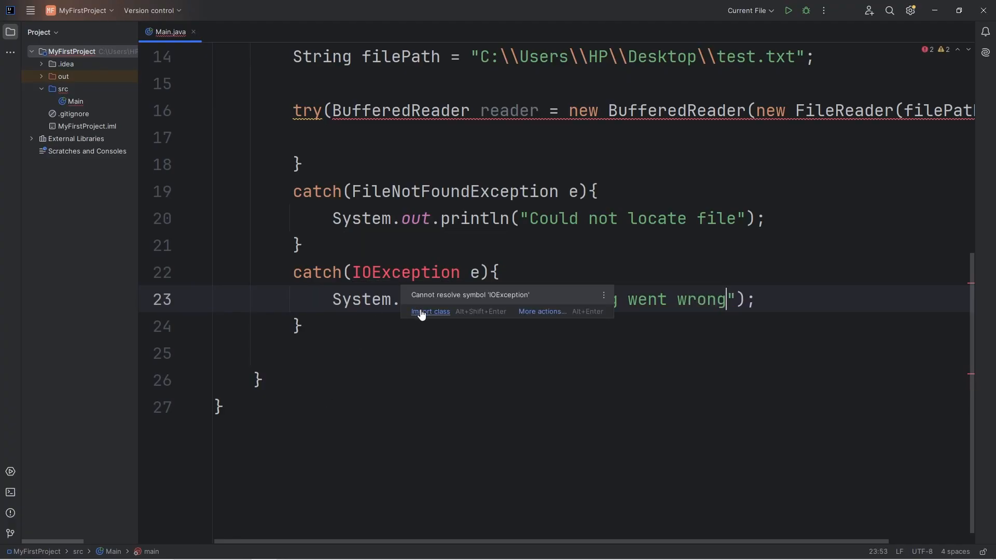
pyautogui.click(430, 311)
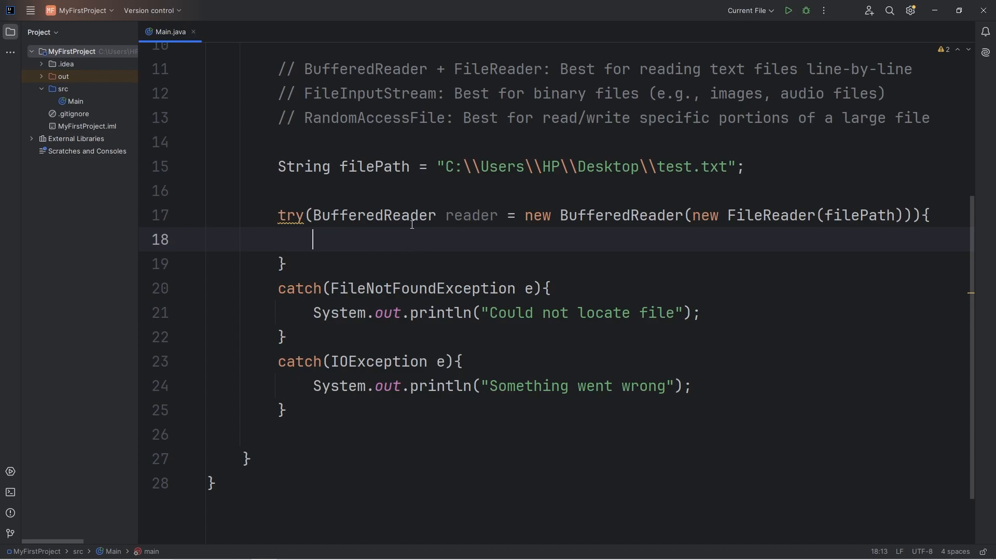
# Print "That file exists" in the try block, run it, and select part of the path for misspelling.
pyautogui.write('s')
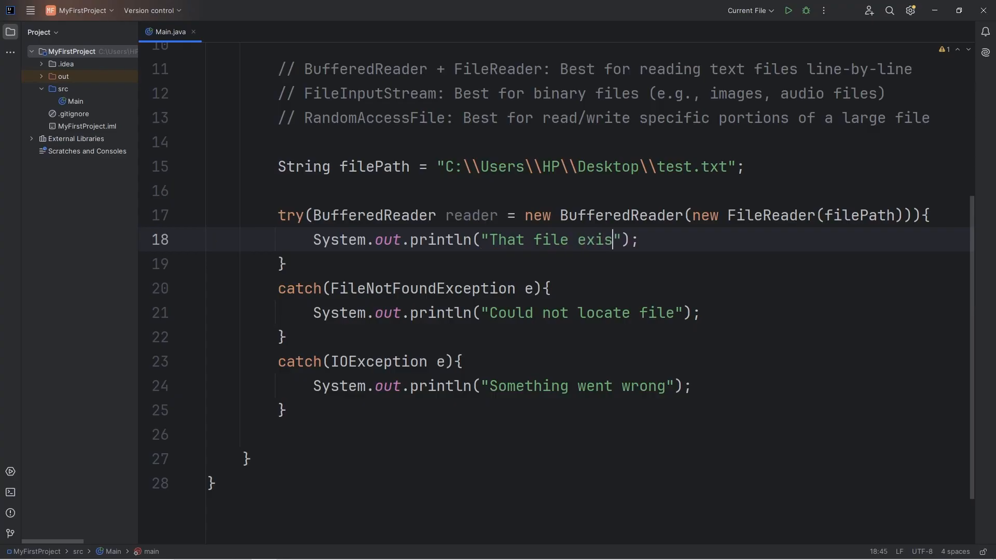
pyautogui.write('ts')
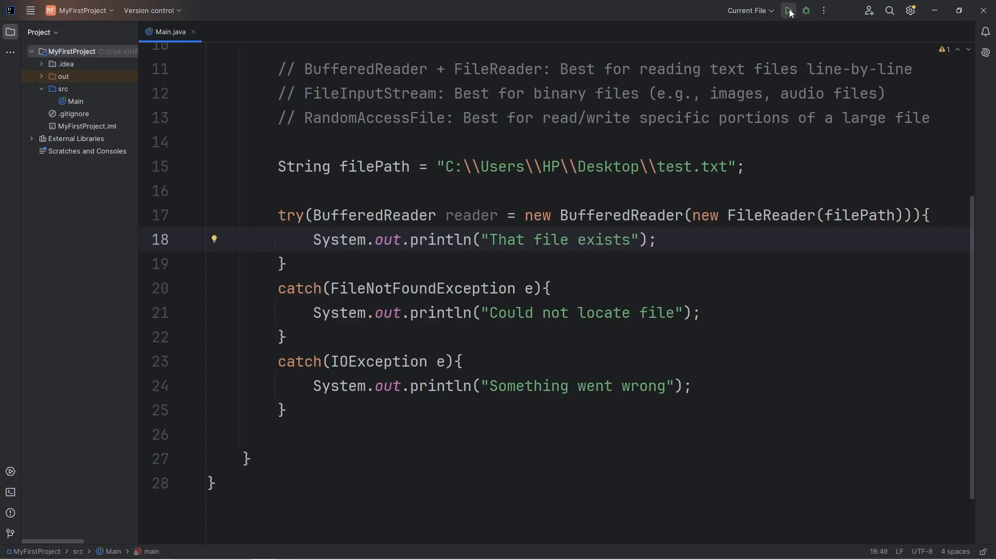
pyautogui.click(789, 11)
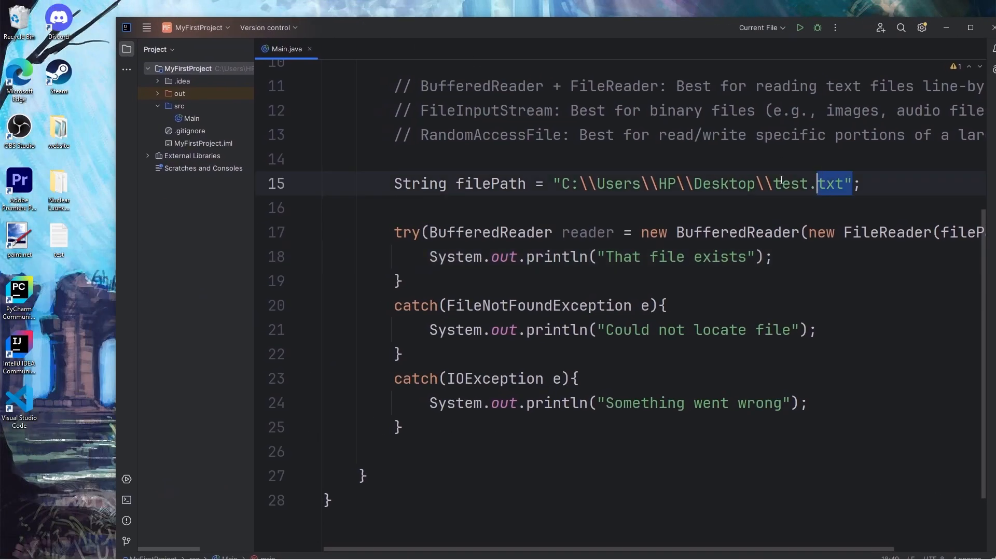
pyautogui.doubleClick(57, 238)
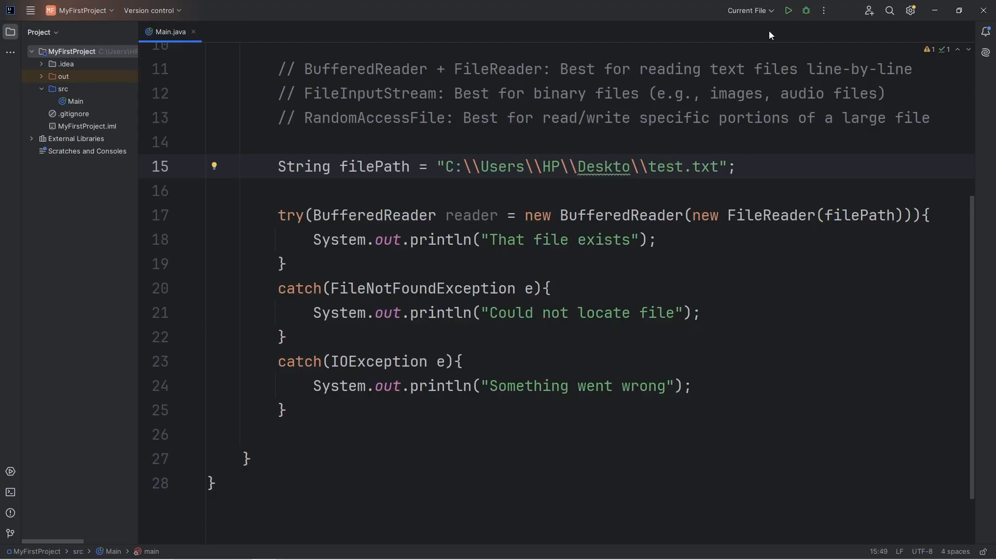
# Run with the misspelled path to see "Could not locate file", then select Deskto to fix.
pyautogui.click(787, 10)
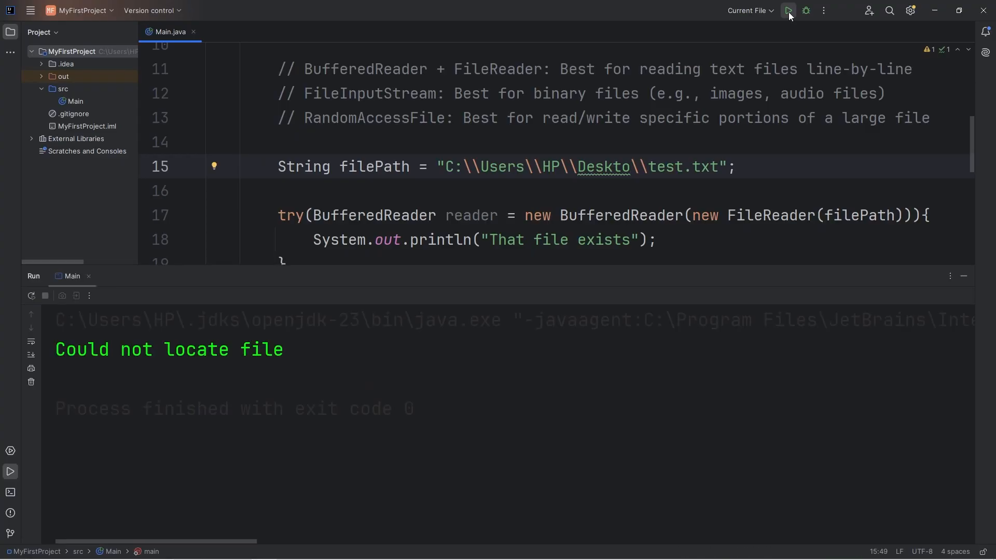
pyautogui.scroll(-3)
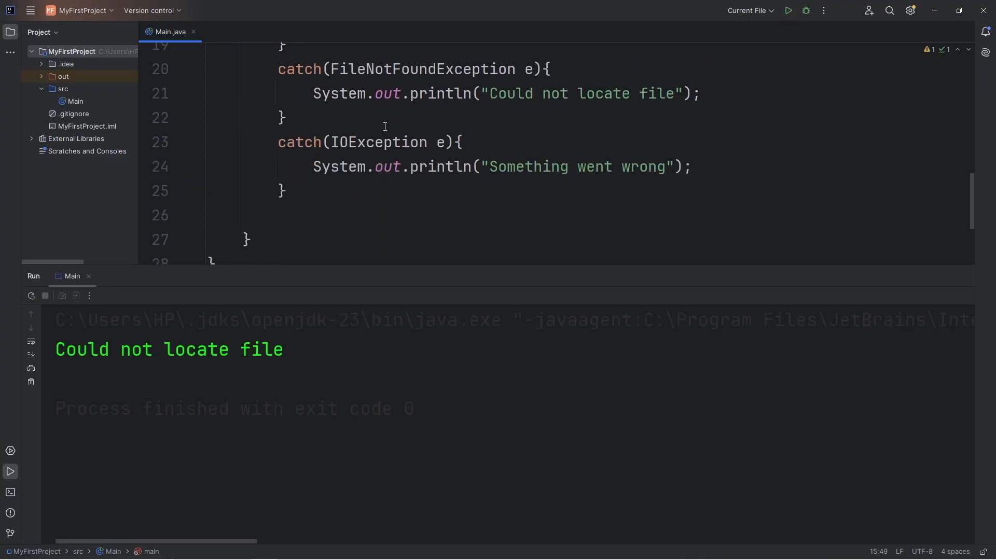
pyautogui.doubleClick(168, 349)
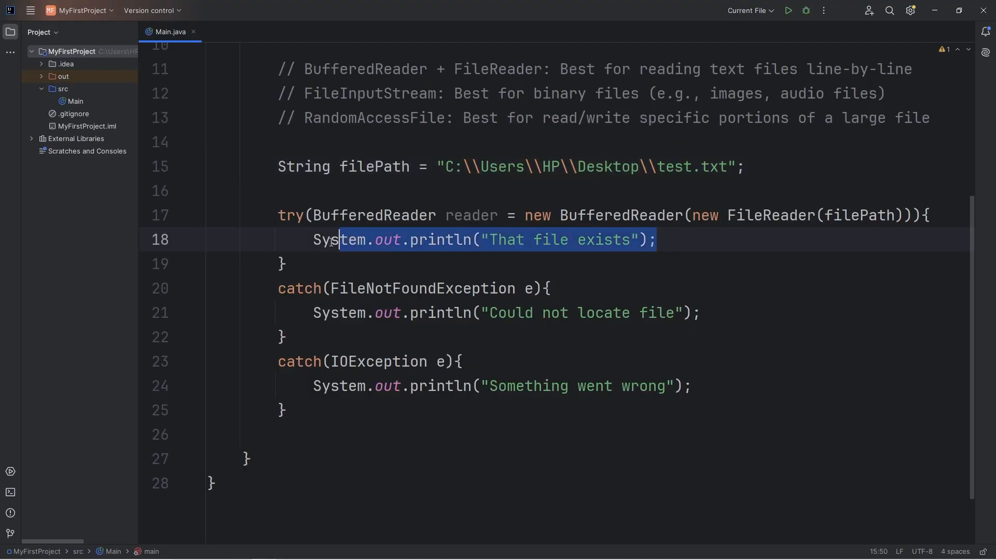
# Replace the "That file exists" print with a String line; declaration and a blank line.
pyautogui.press('Delete')
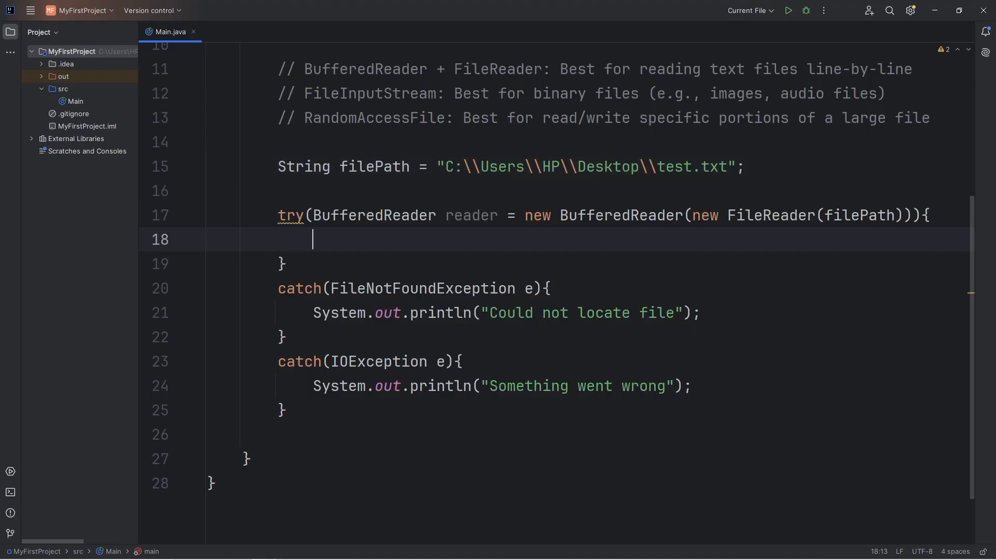
pyautogui.write('Strin')
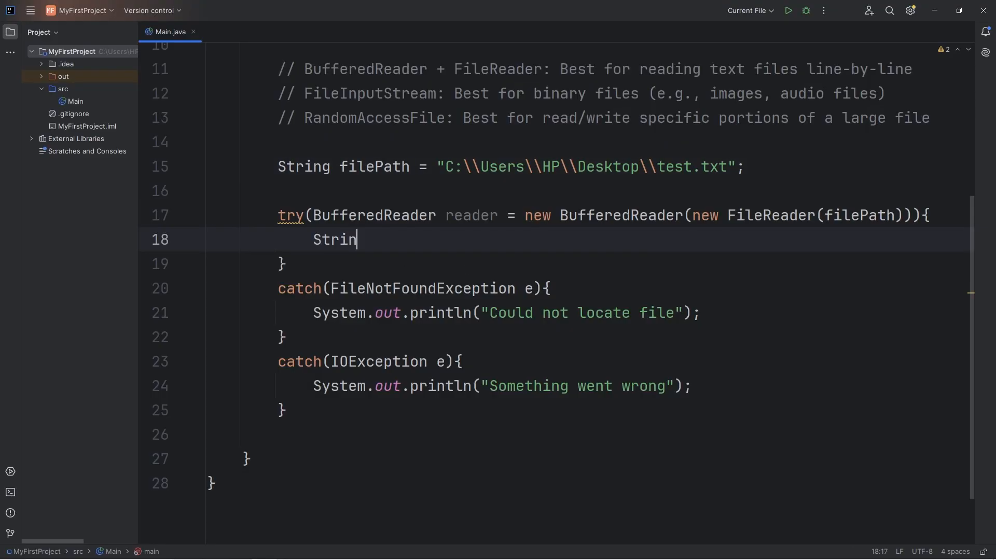
pyautogui.write('g line')
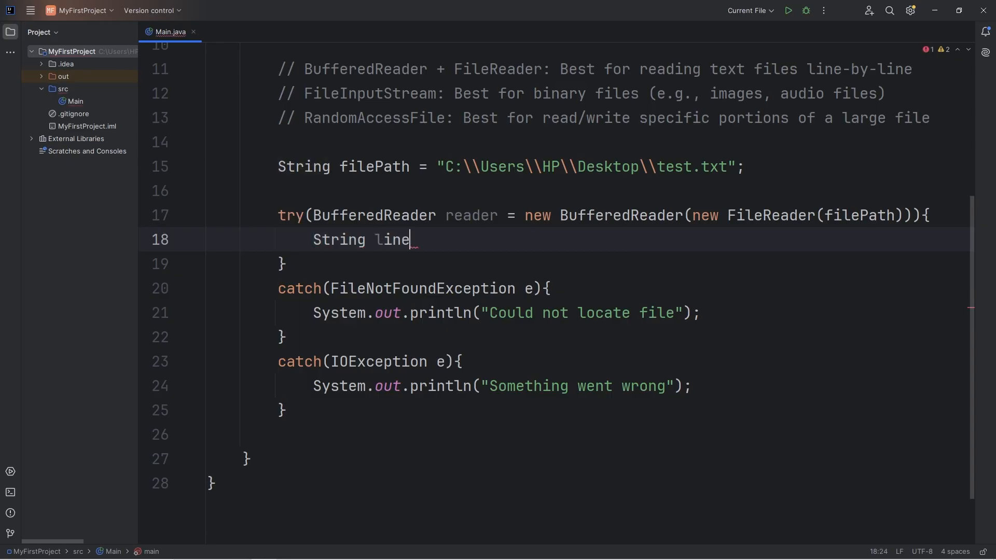
pyautogui.write(';')
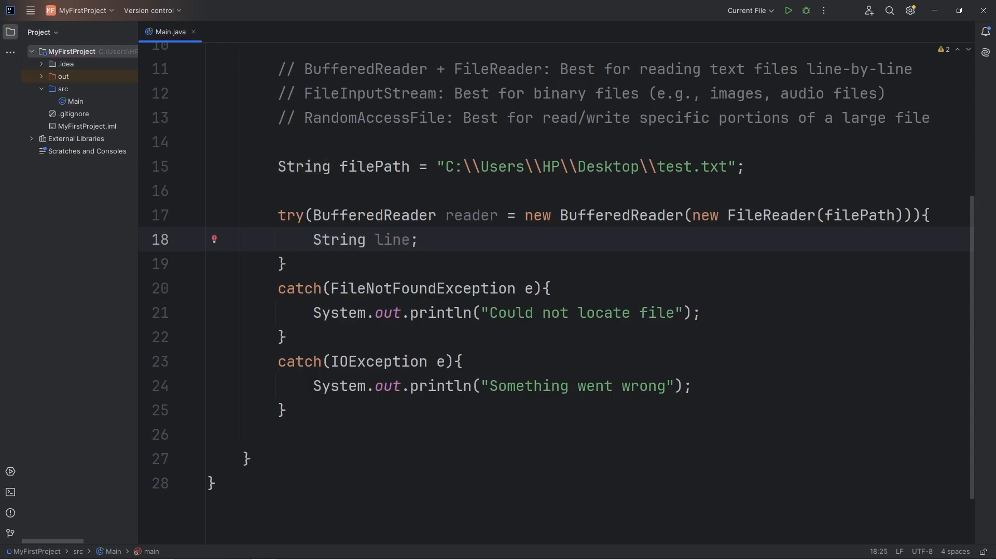
pyautogui.press('enter')
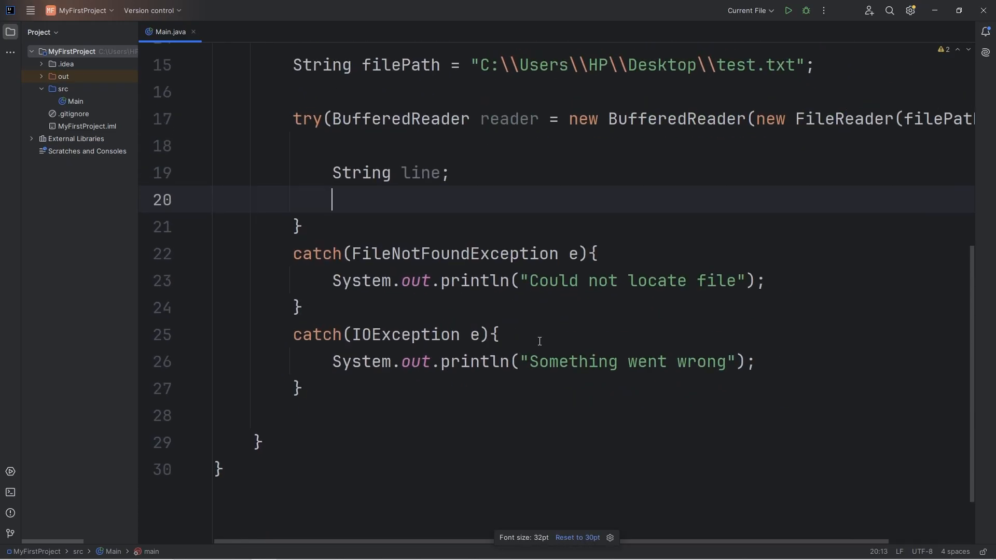
pyautogui.moveTo(747, 244)
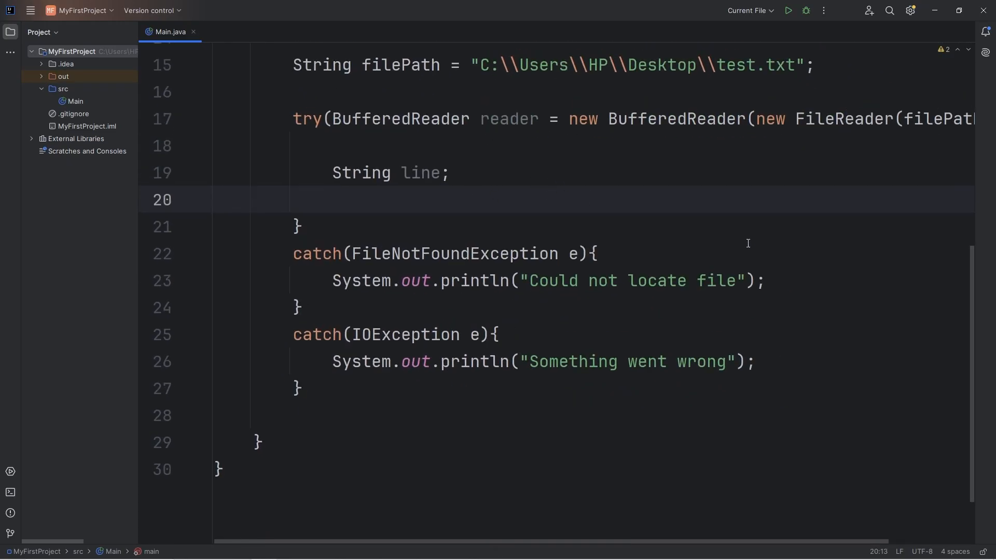
# Start a while loop whose condition assigns reader.readLine() to line.
pyautogui.write('while()')
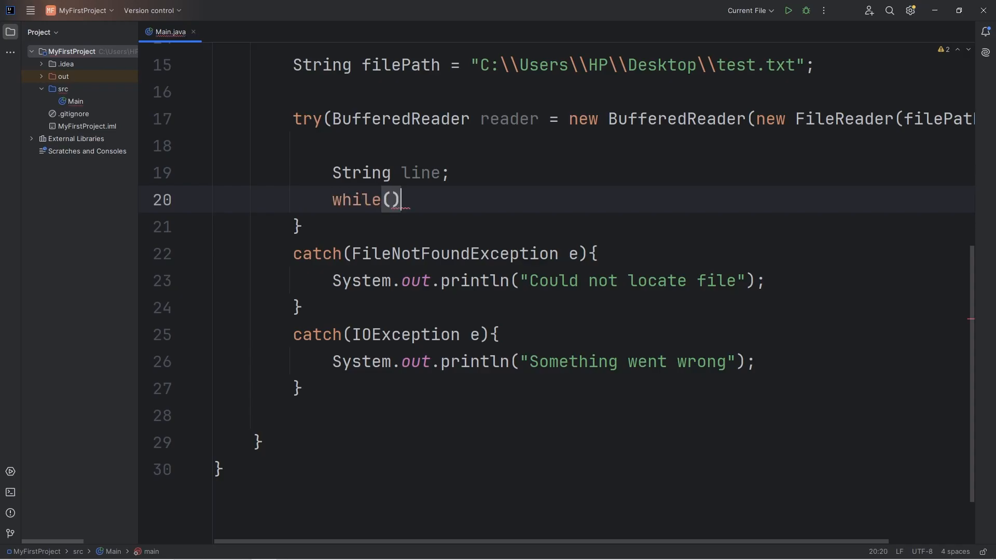
pyautogui.write('{')
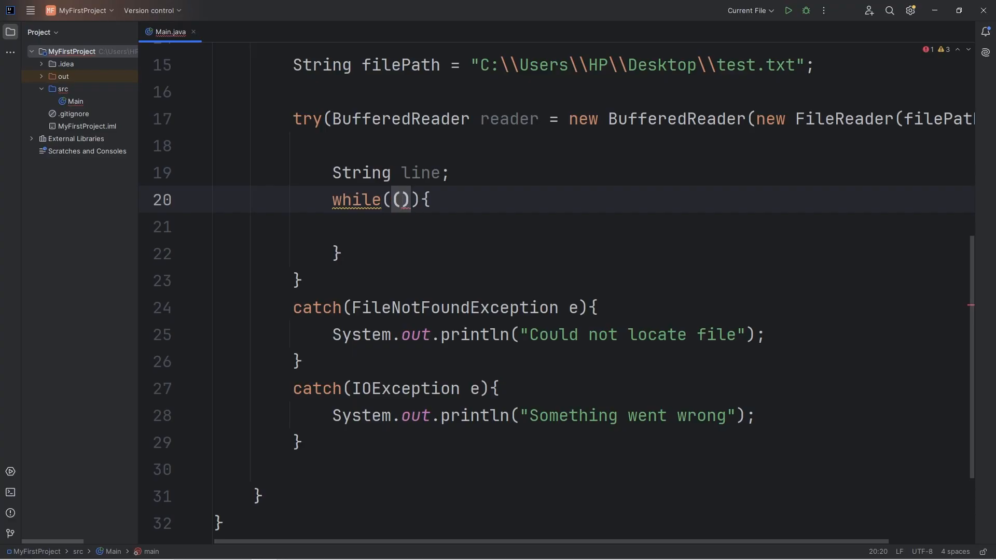
pyautogui.write('l')
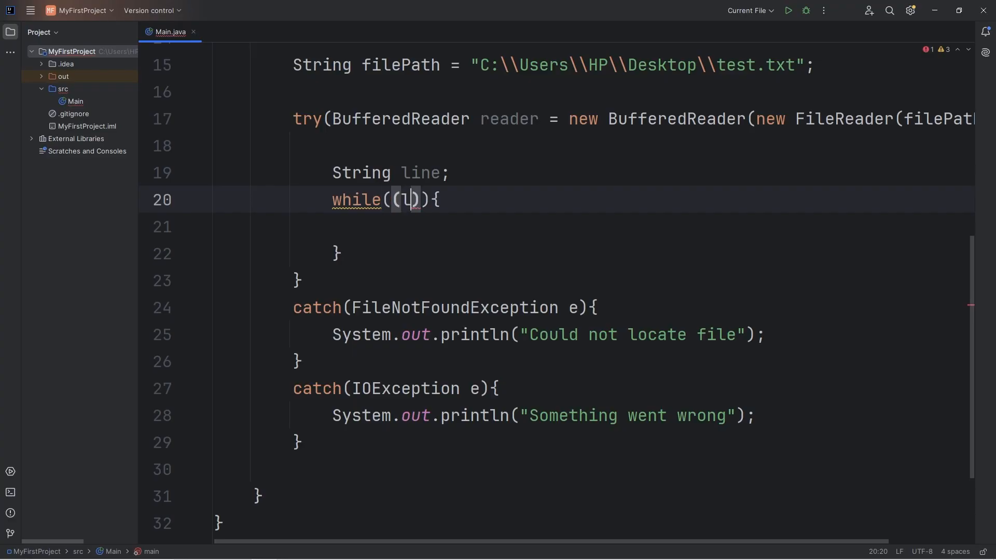
pyautogui.write('ine =')
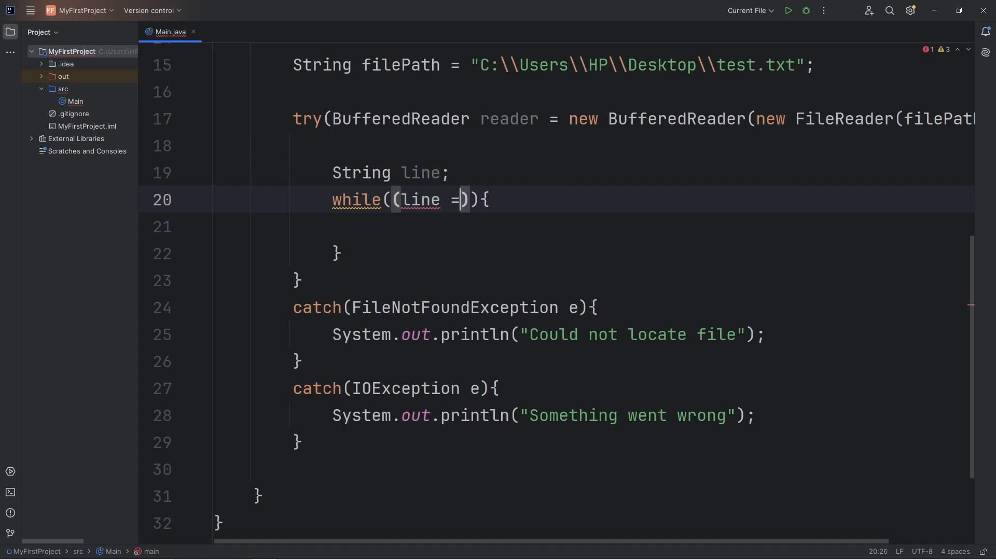
pyautogui.doubleClick(509, 119)
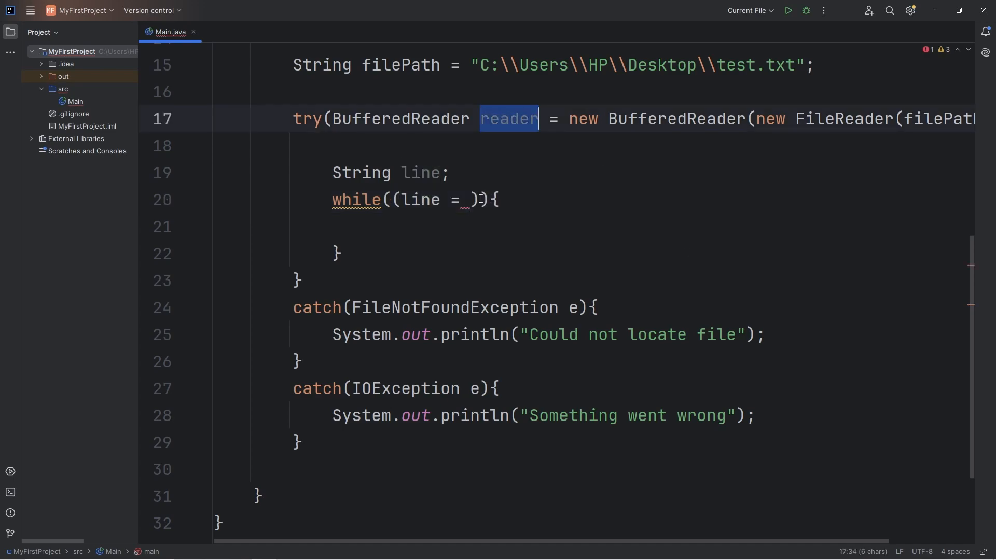
pyautogui.write('reader.r')
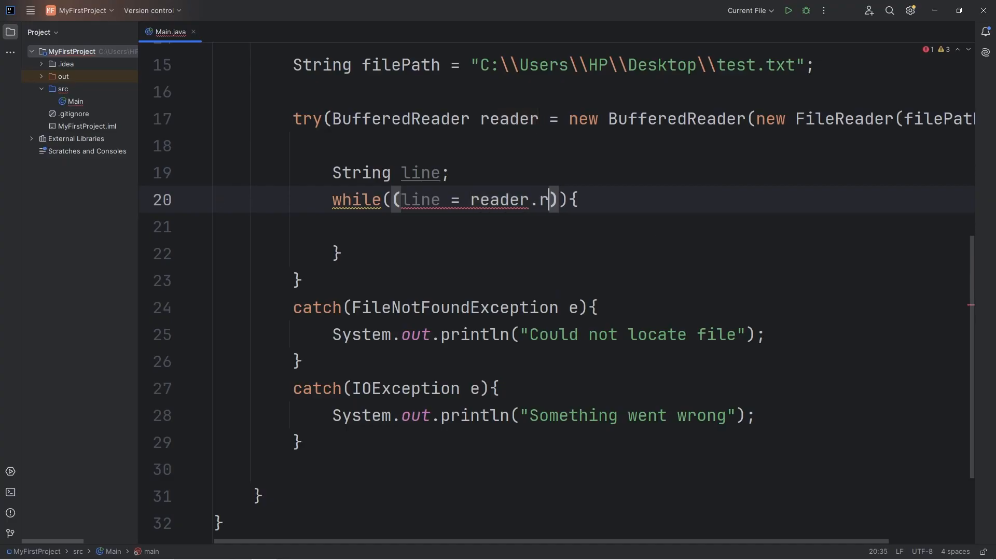
pyautogui.write('eadLine()')
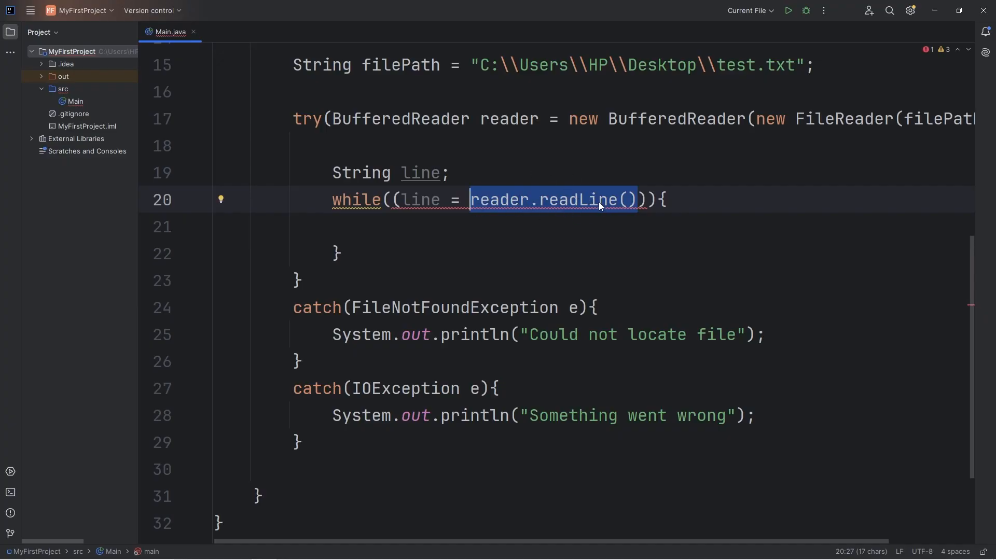
pyautogui.moveTo(411, 176)
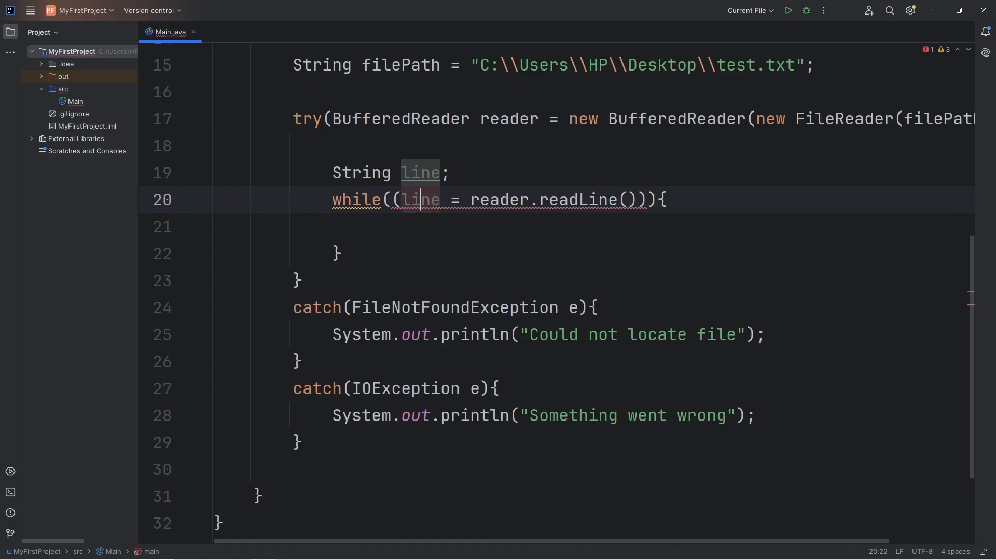
# Finish the loop condition with != null, highlighting reader, line and null.
pyautogui.doubleClick(498, 199)
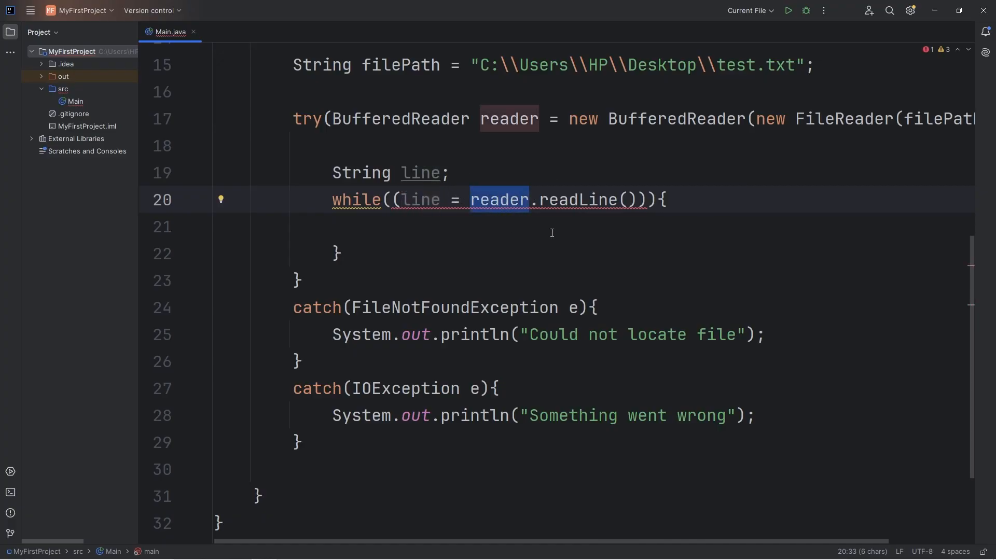
pyautogui.moveTo(576, 199)
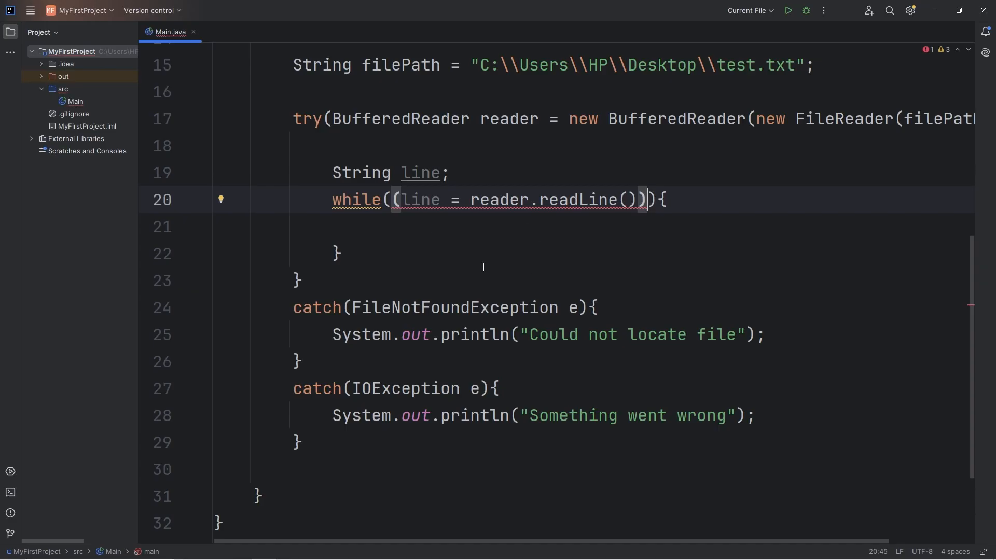
pyautogui.write('!=')
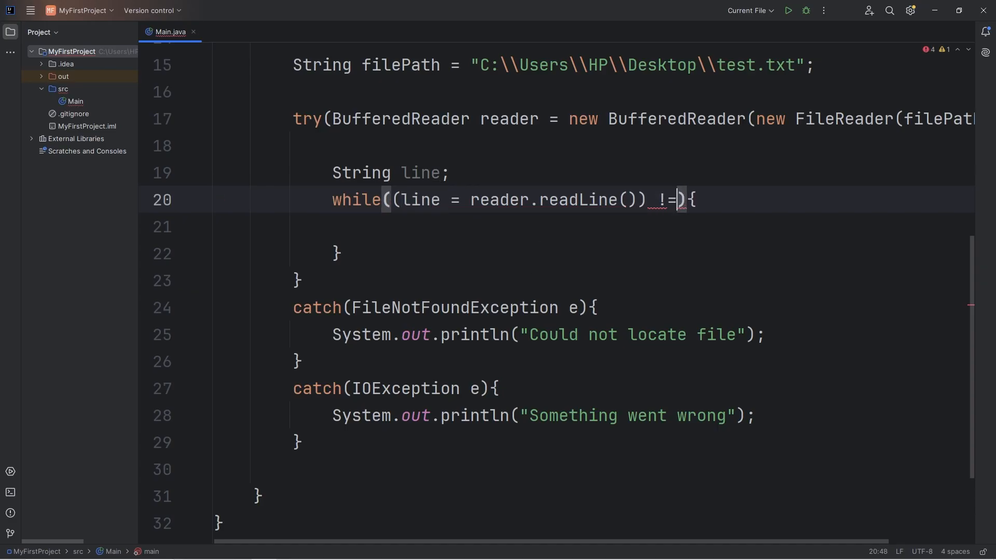
pyautogui.write('null')
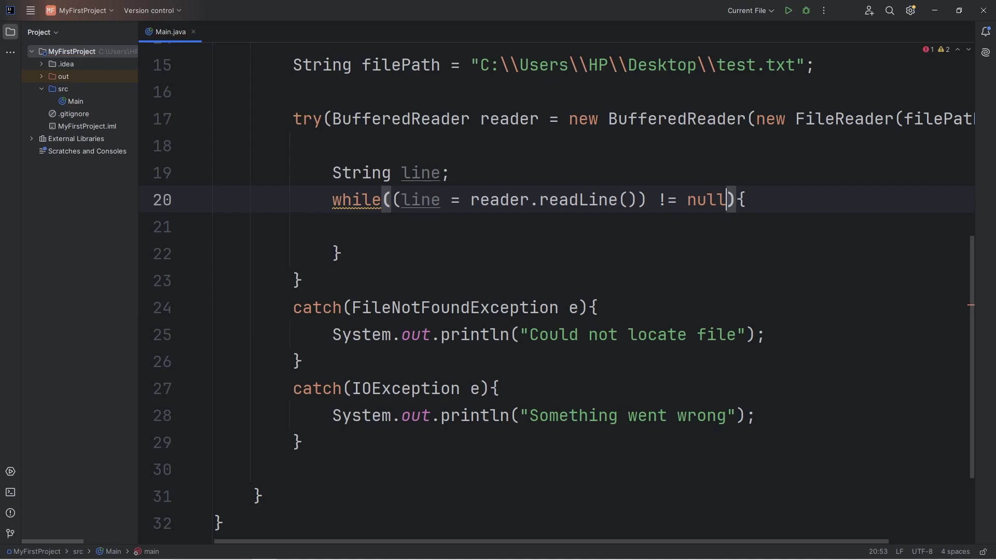
pyautogui.doubleClick(500, 199)
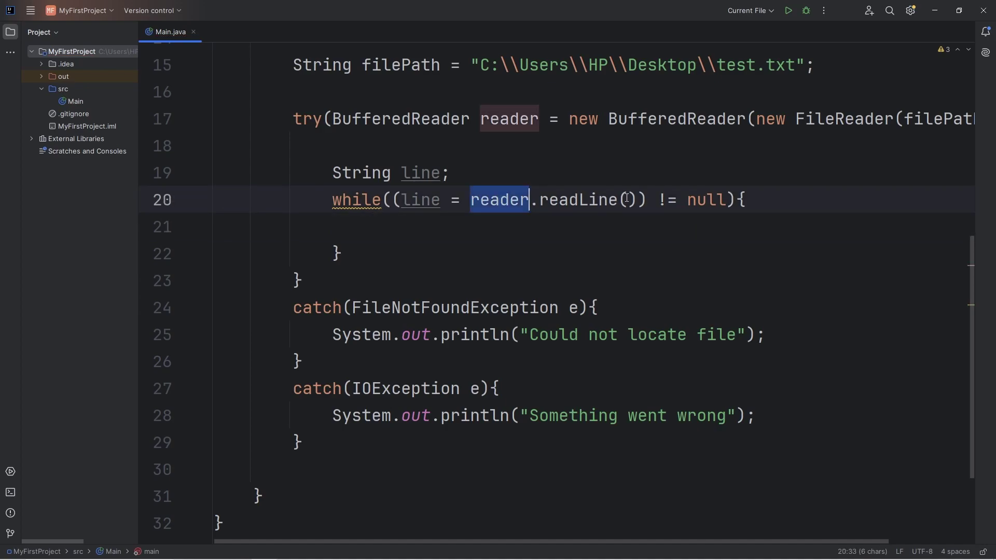
pyautogui.doubleClick(419, 200)
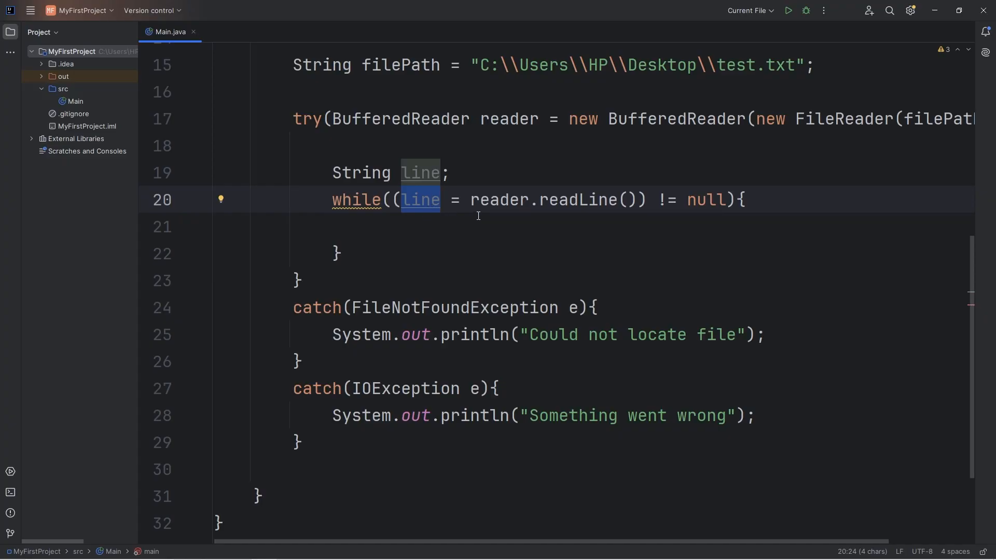
pyautogui.doubleClick(707, 200)
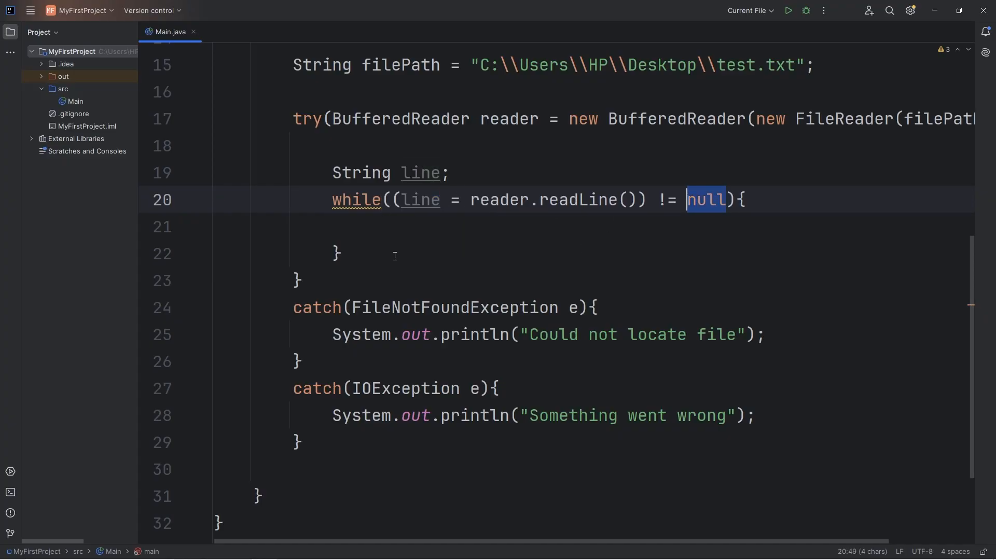
pyautogui.click(370, 227)
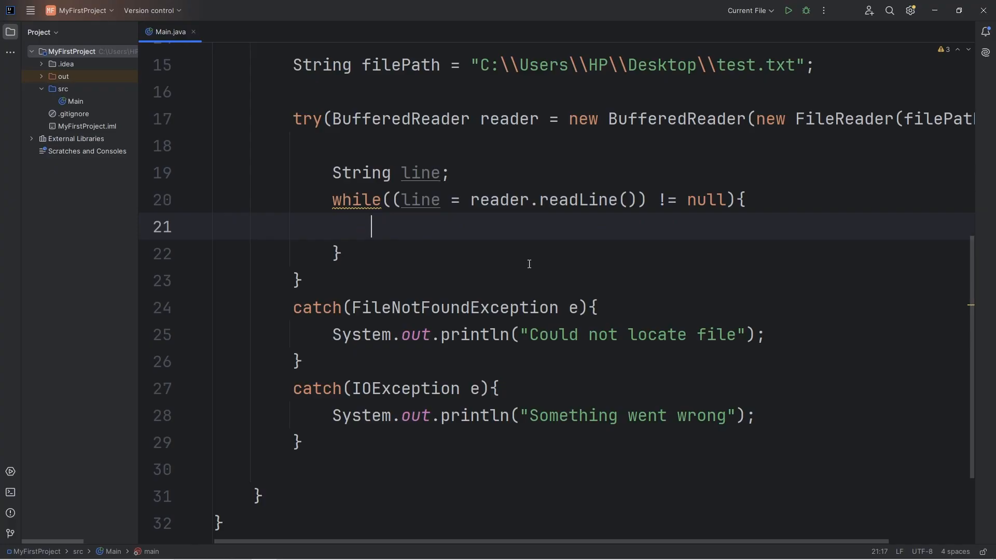
# Print each line with System.out.println(line) from the sout shortcut, and run Main.
pyautogui.write('sout')
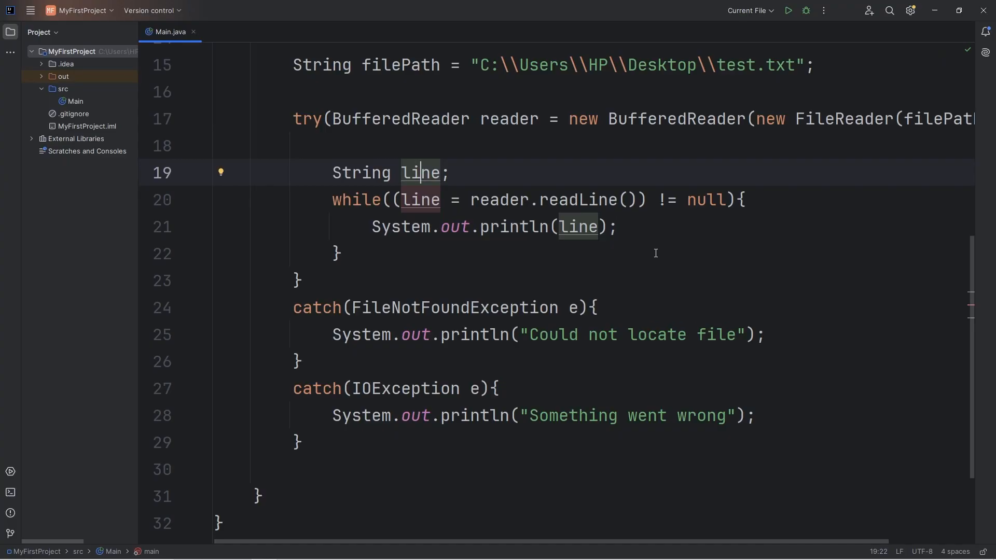
pyautogui.scroll(-3)
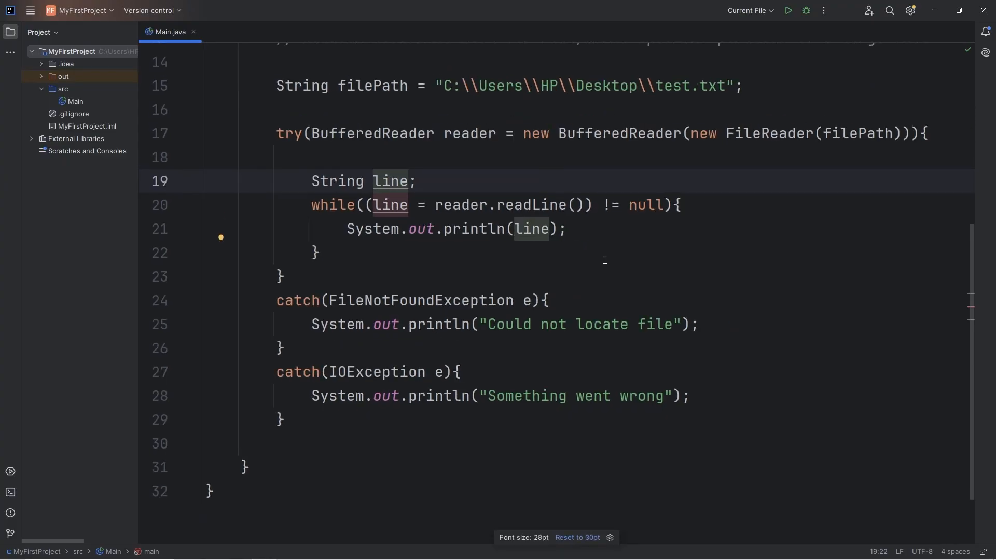
pyautogui.click(786, 11)
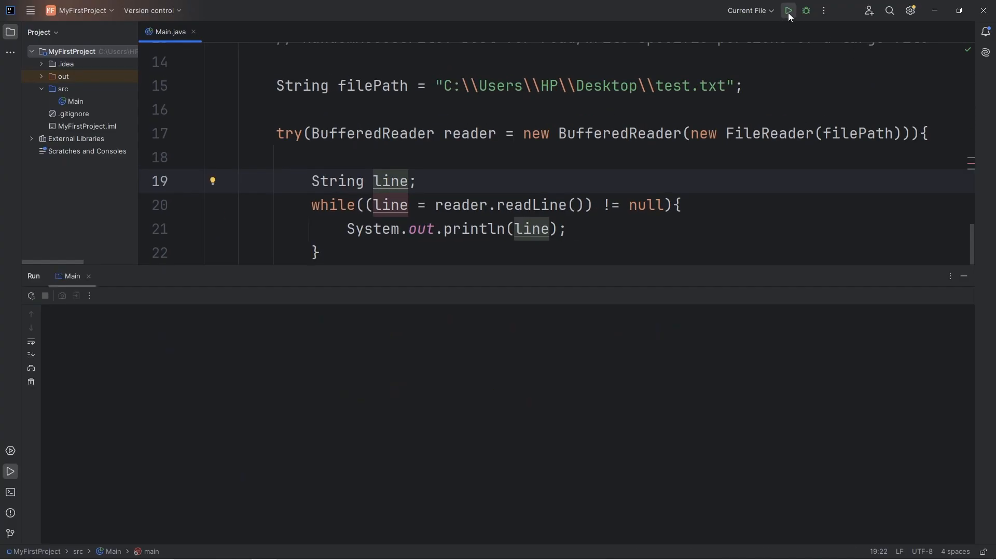
pyautogui.click(787, 10)
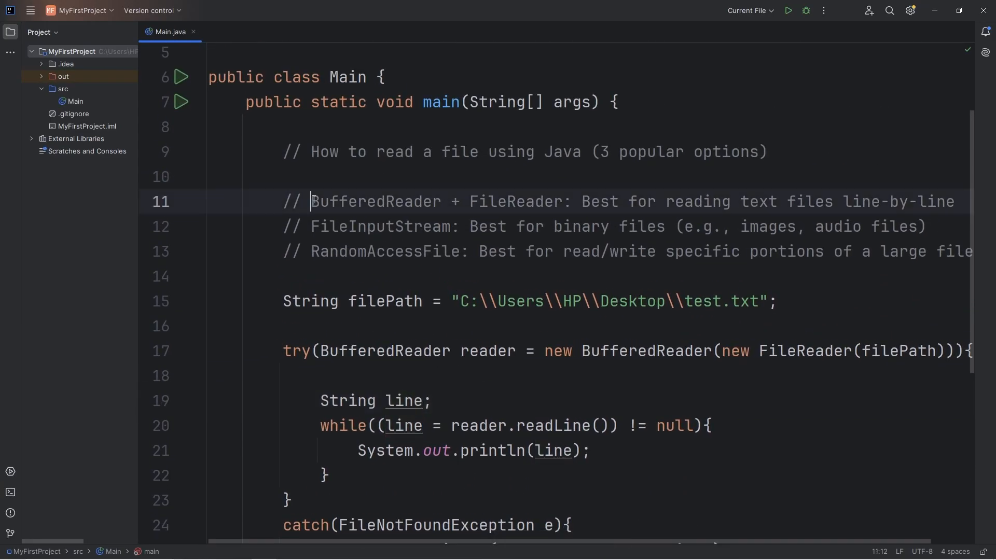
pyautogui.doubleClick(505, 202)
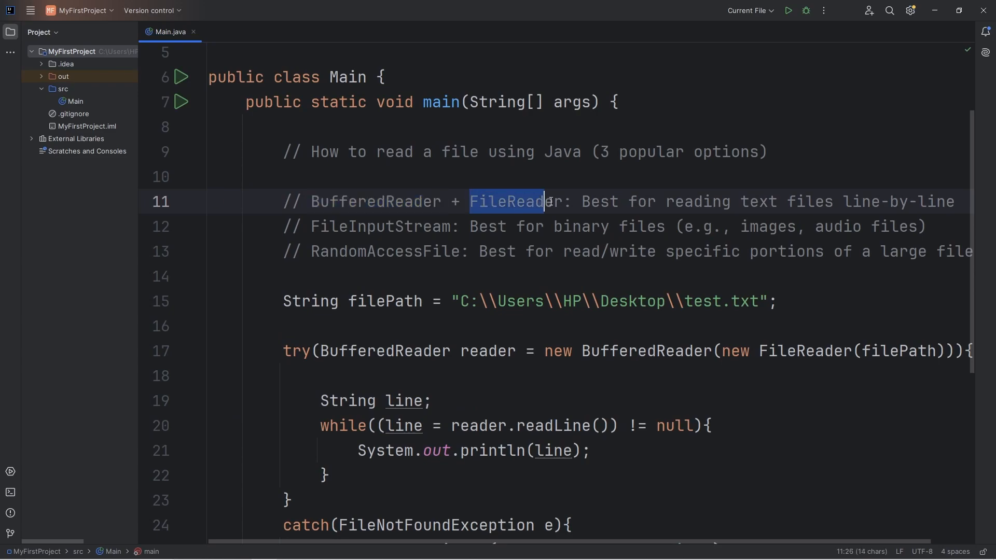
pyautogui.click(742, 202)
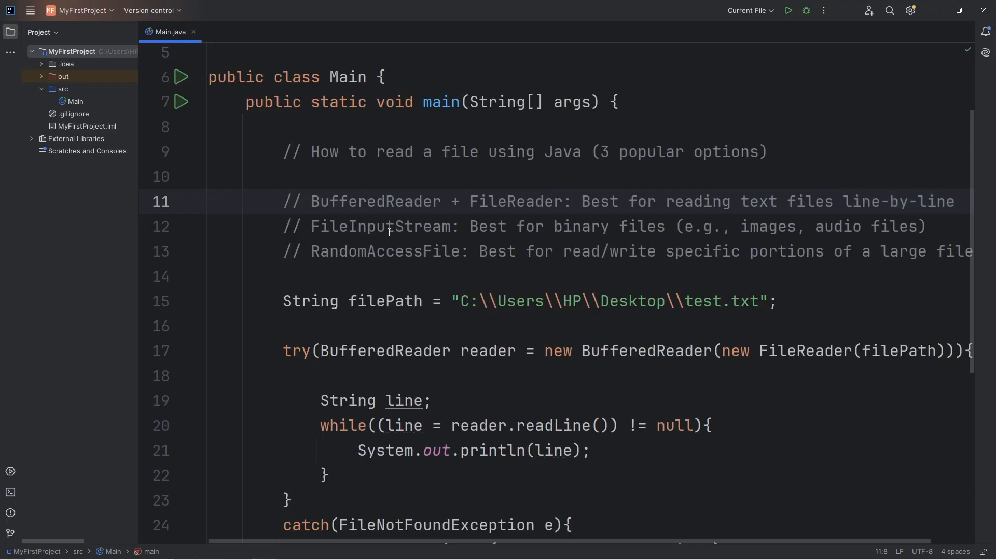
pyautogui.doubleClick(384, 252)
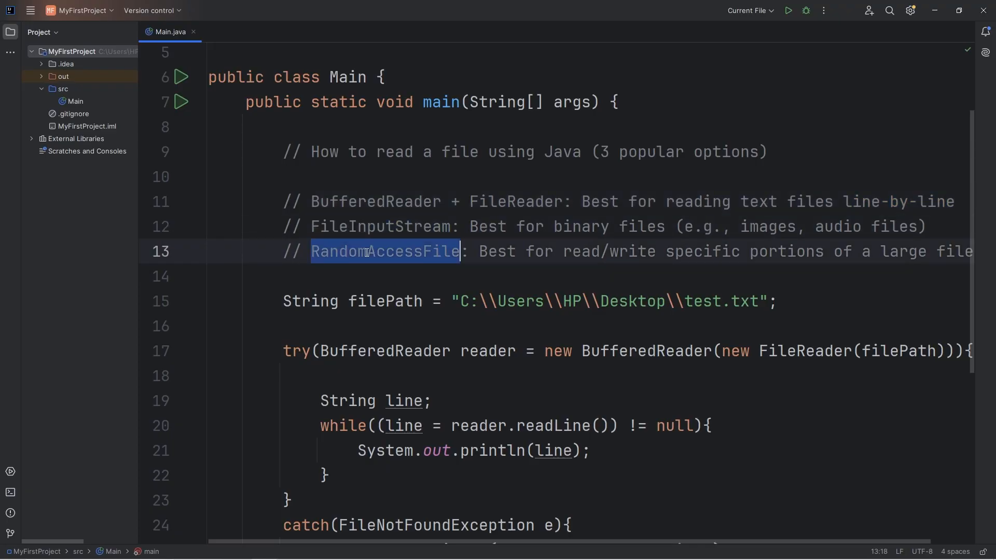
pyautogui.click(311, 251)
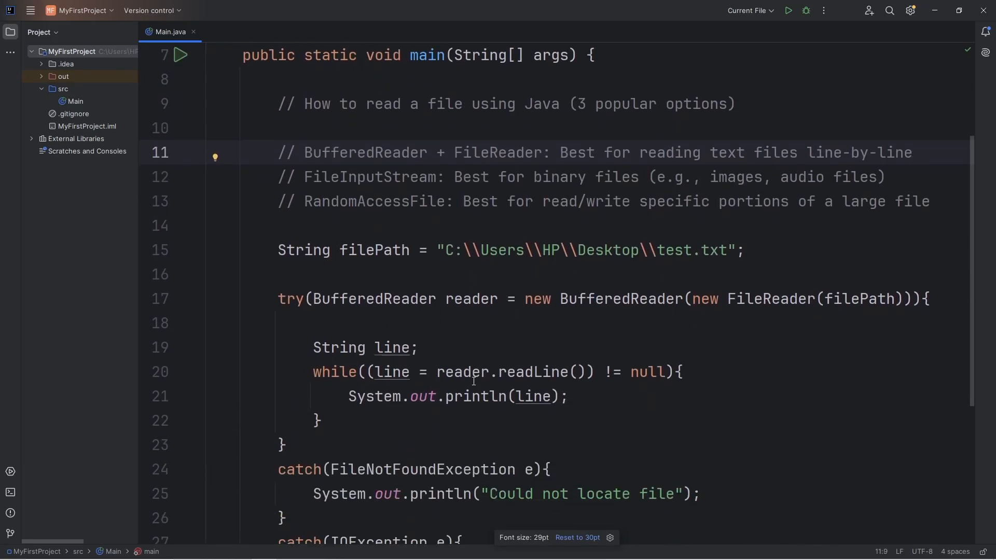
pyautogui.scroll(-3)
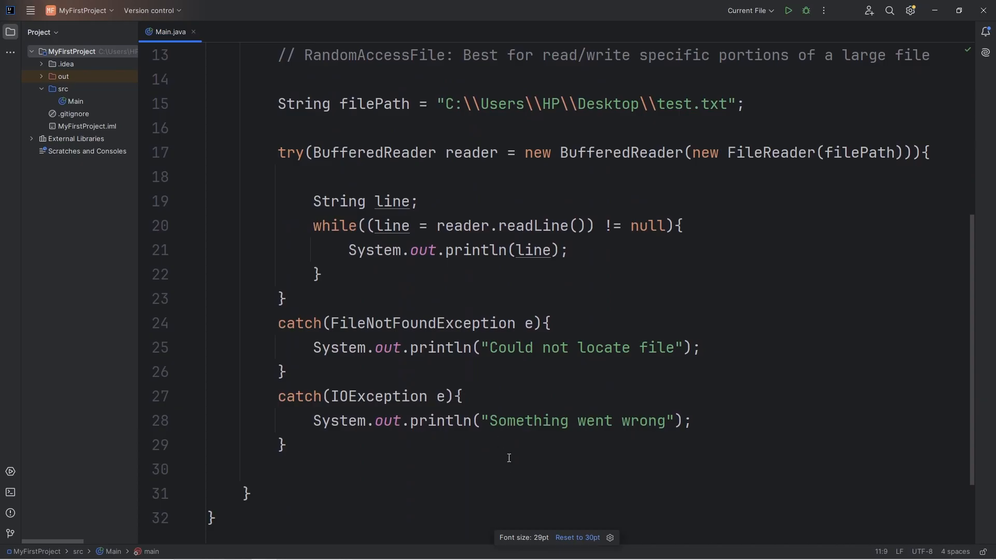